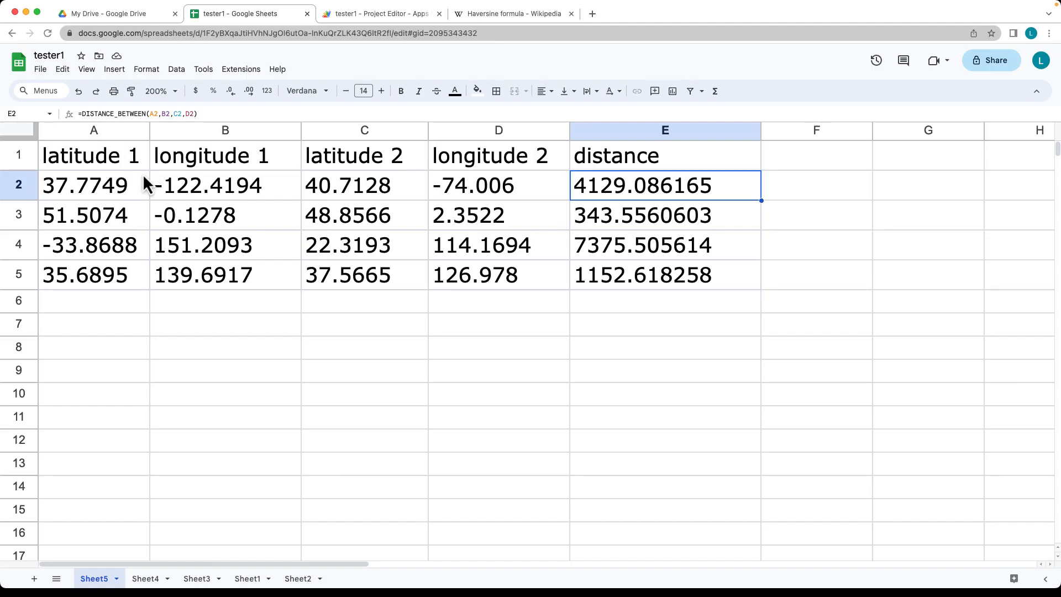
mouse_move(365, 199)
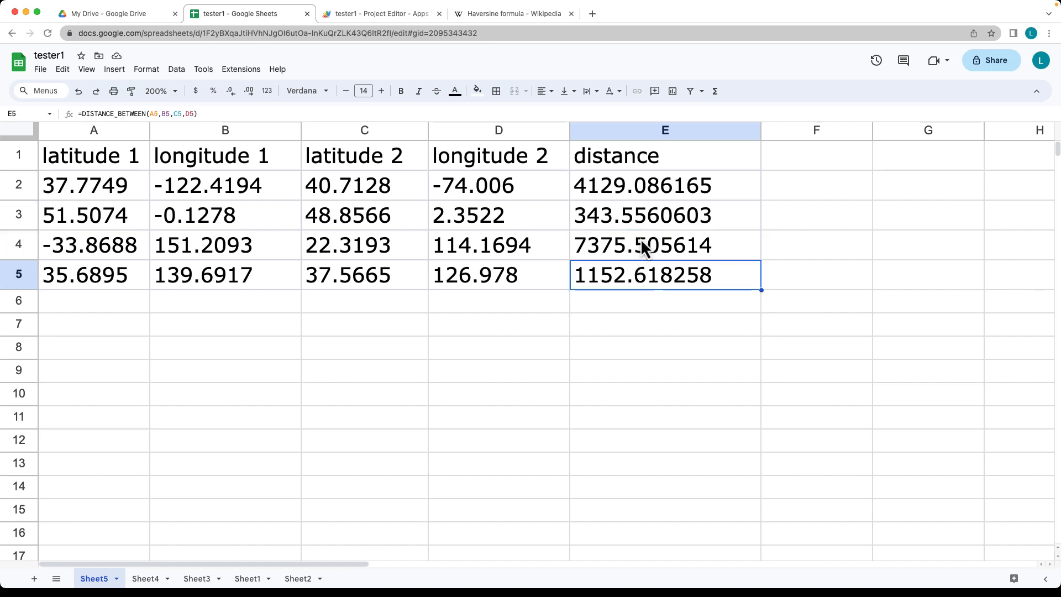
Move from the column E distances to the finished DISTANCE_BETWEEN script project
click(377, 13)
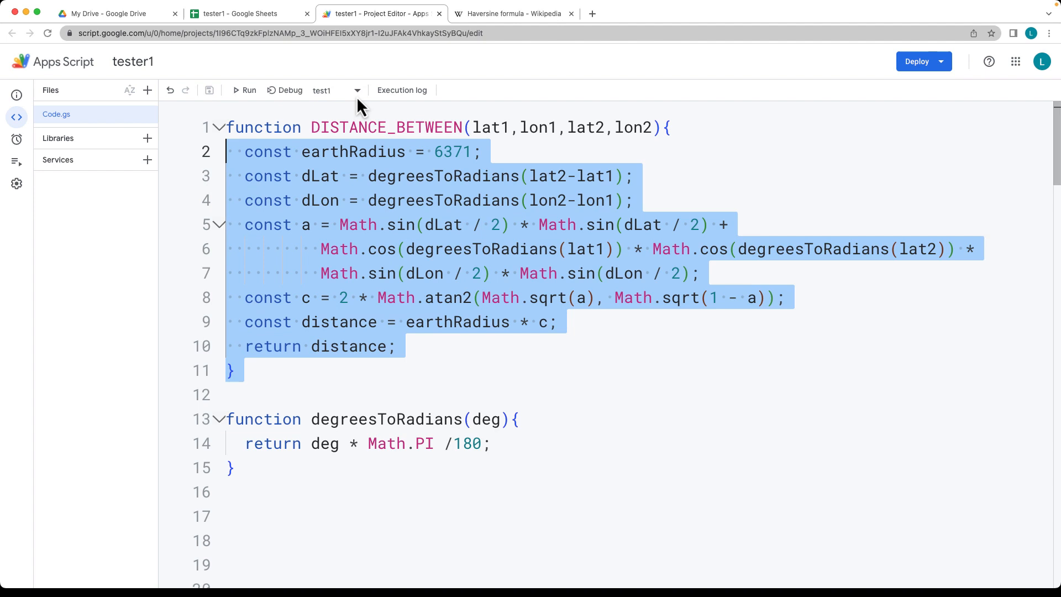
mouse_move(400, 273)
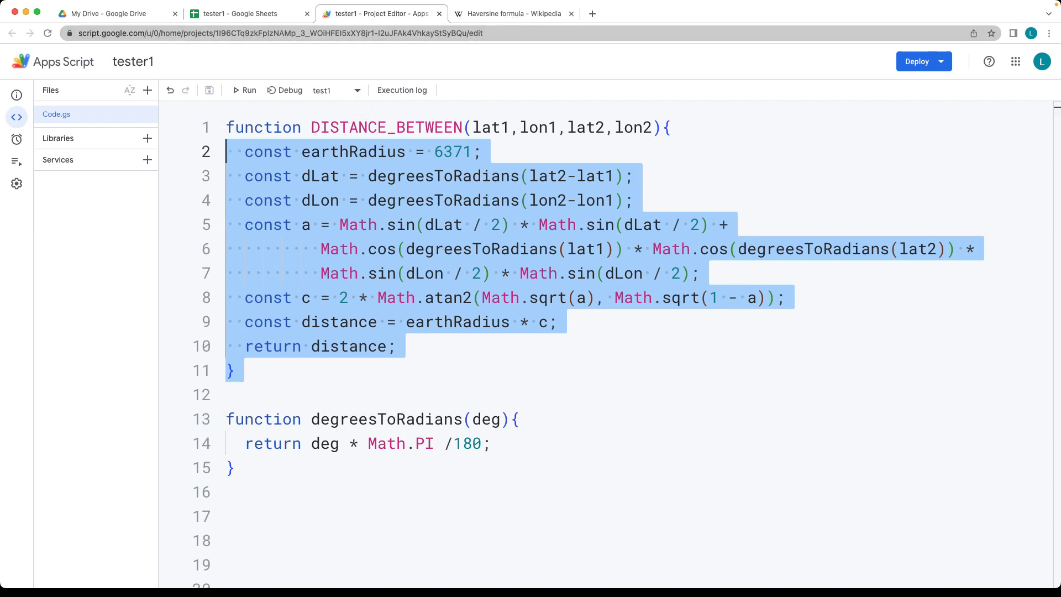
Return to the coordinate sheet, point out D4 and E3, then open the tester1 script
click(240, 13)
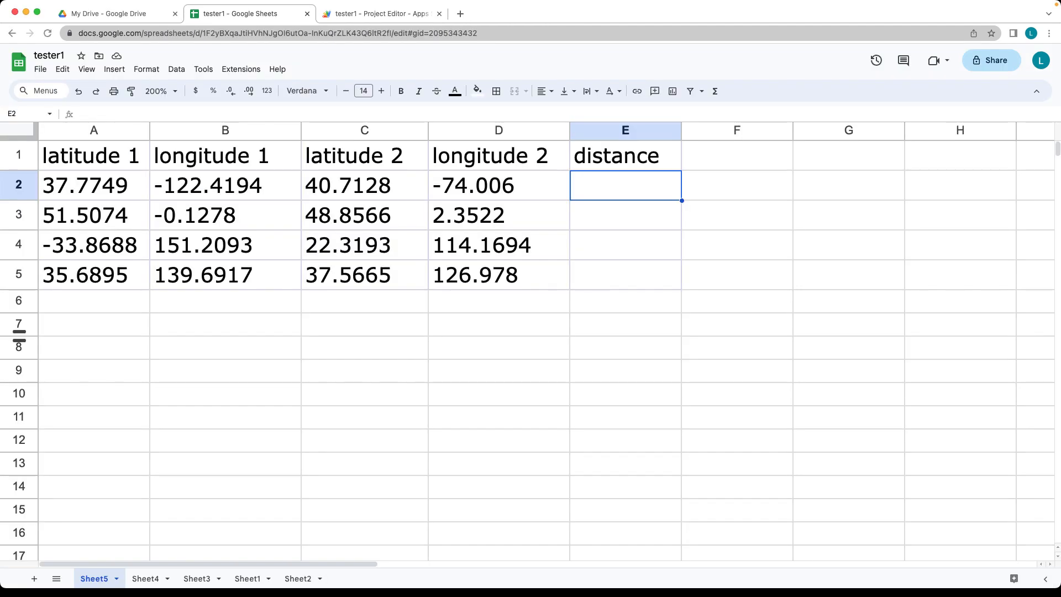
mouse_move(100, 281)
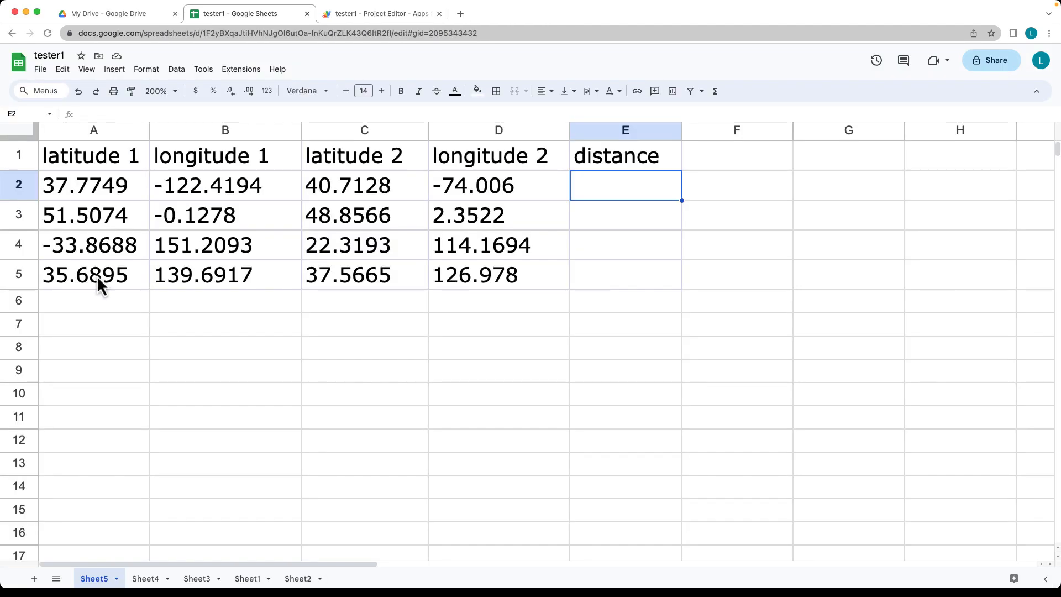
click(498, 245)
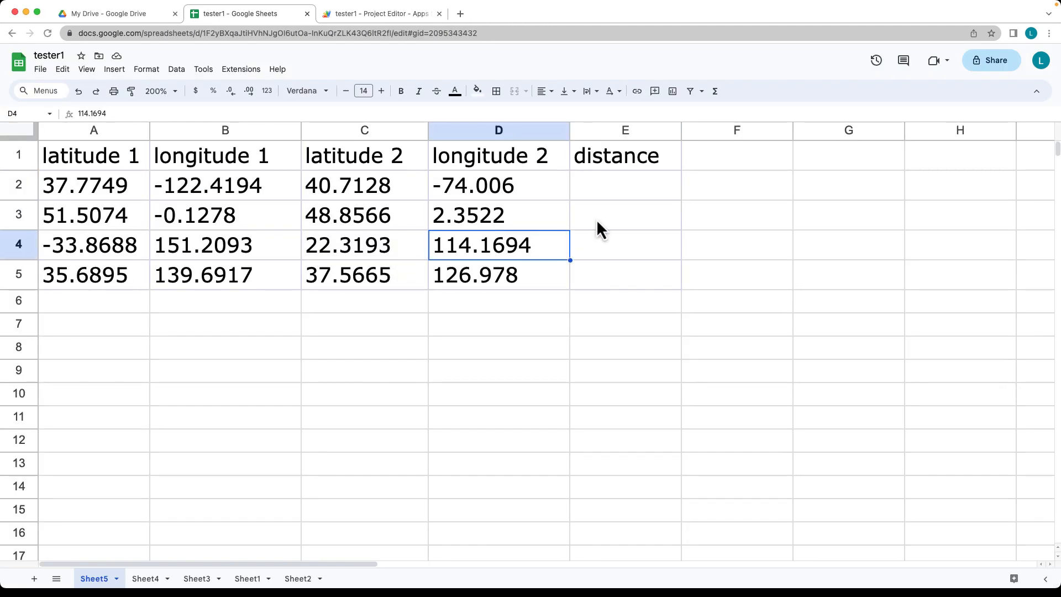
click(624, 216)
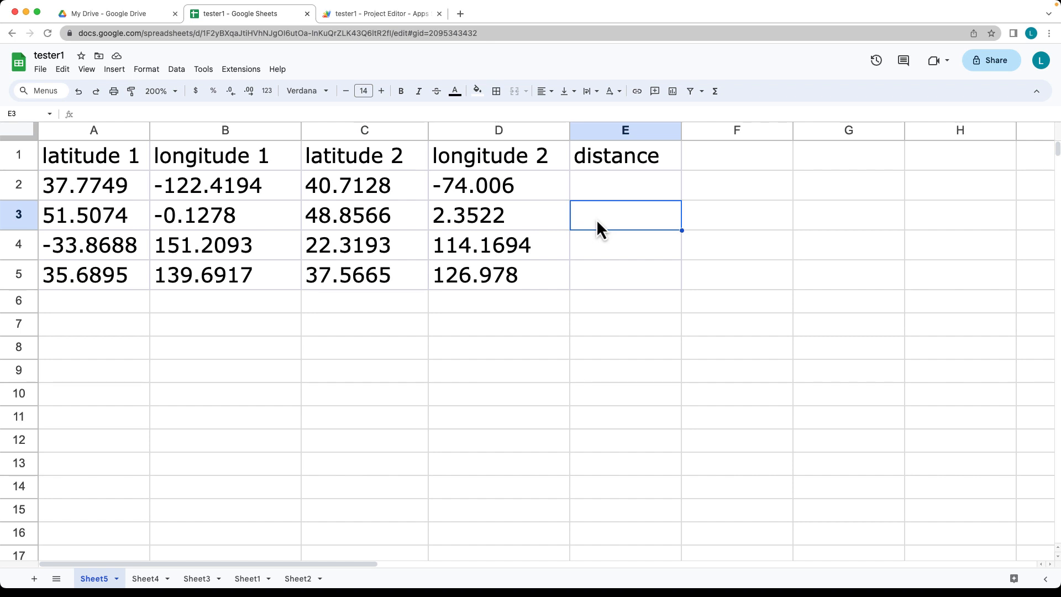
mouse_move(524, 221)
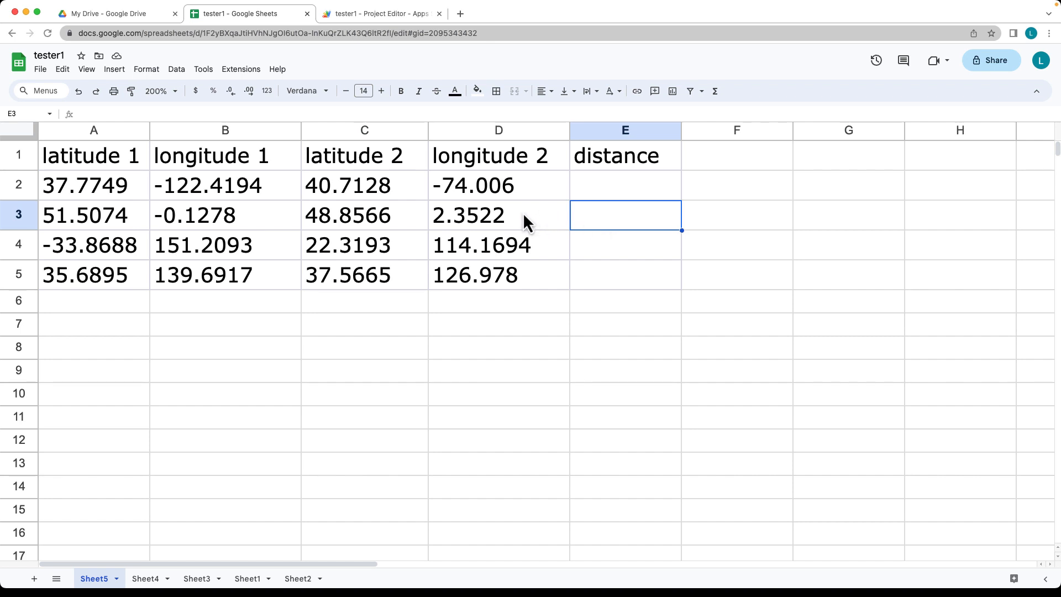
mouse_move(396, 230)
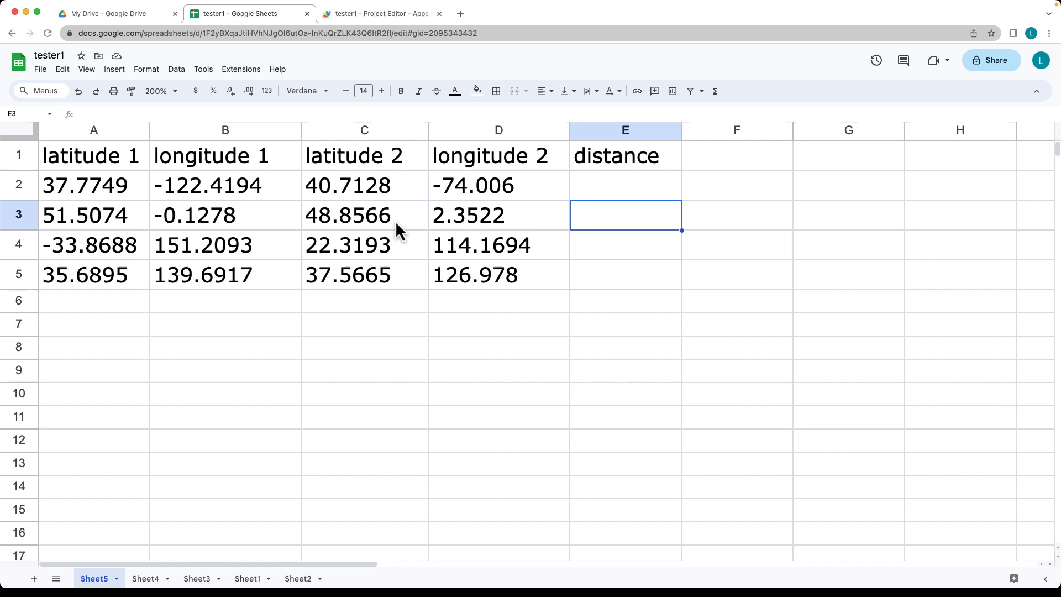
mouse_move(206, 200)
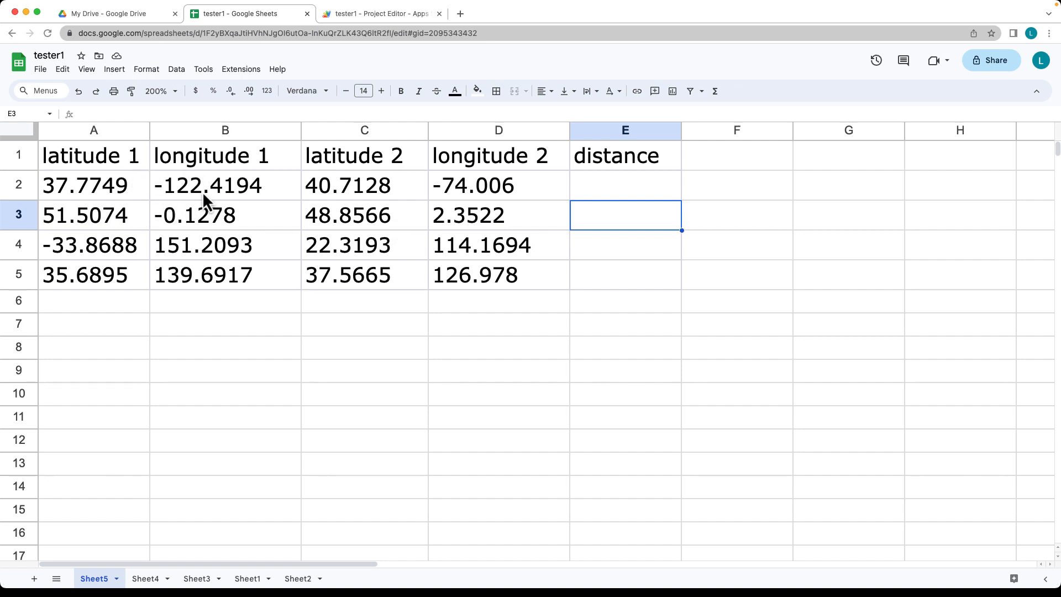
mouse_move(493, 192)
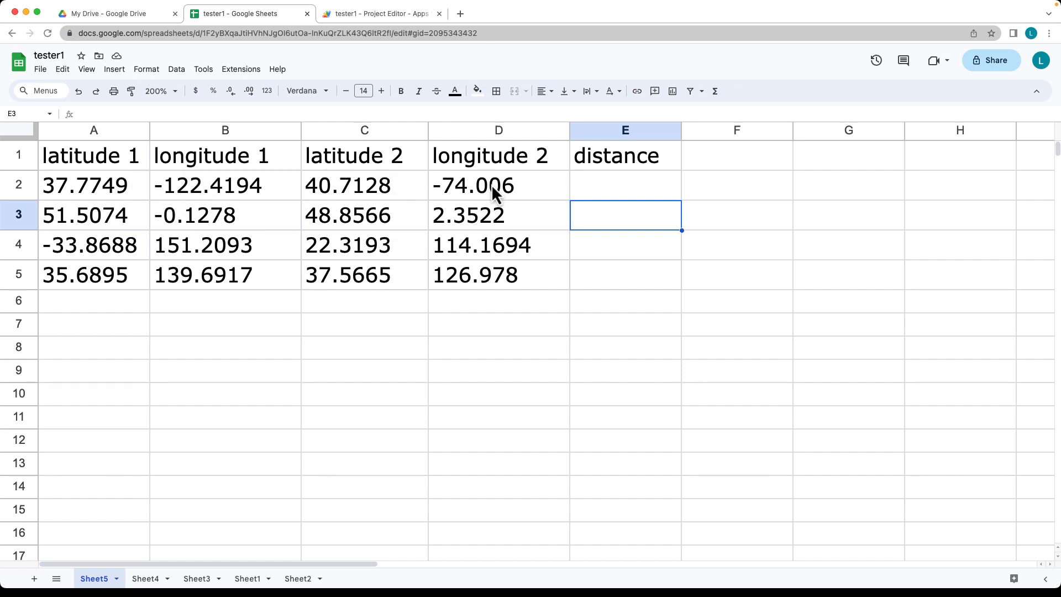
mouse_move(624, 211)
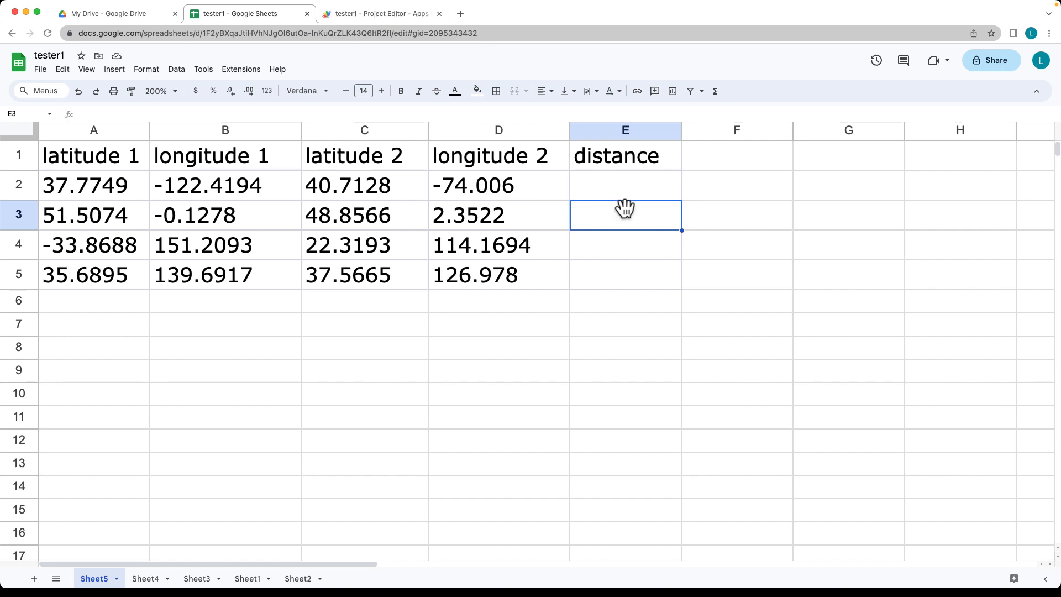
mouse_move(603, 213)
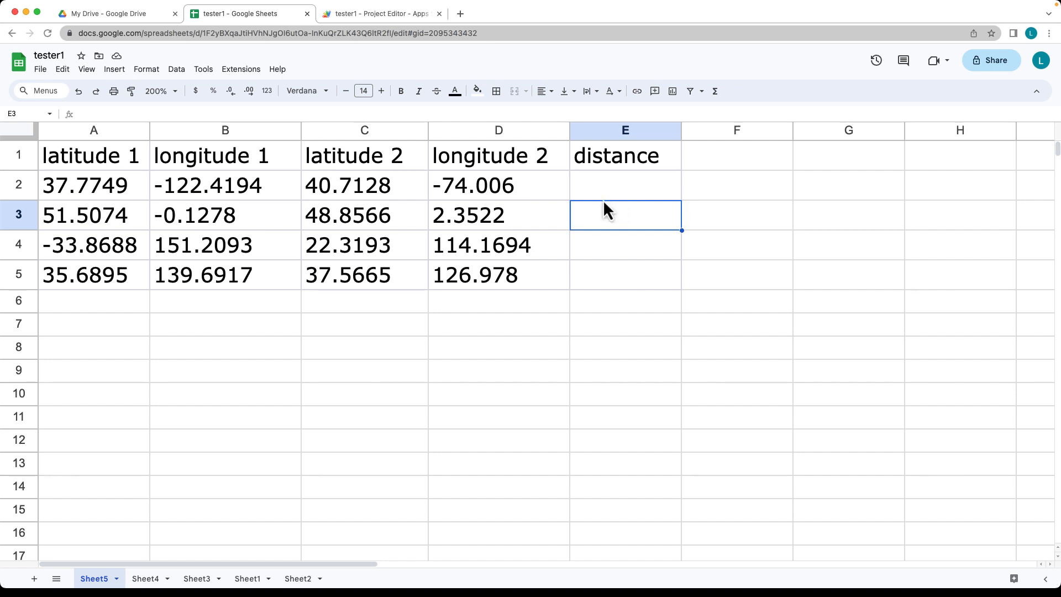
click(240, 69)
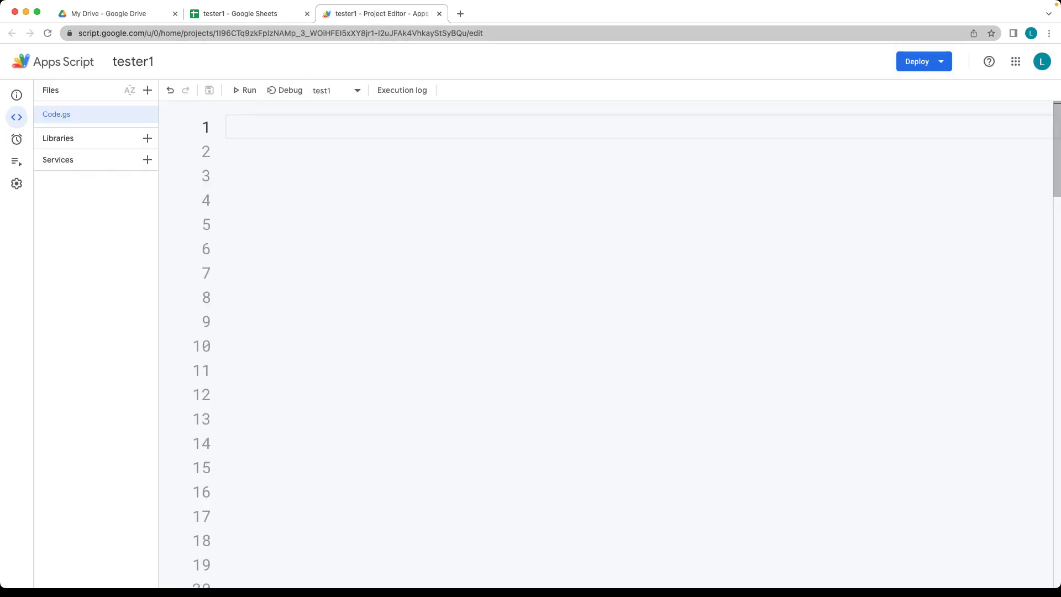
mouse_move(267, 133)
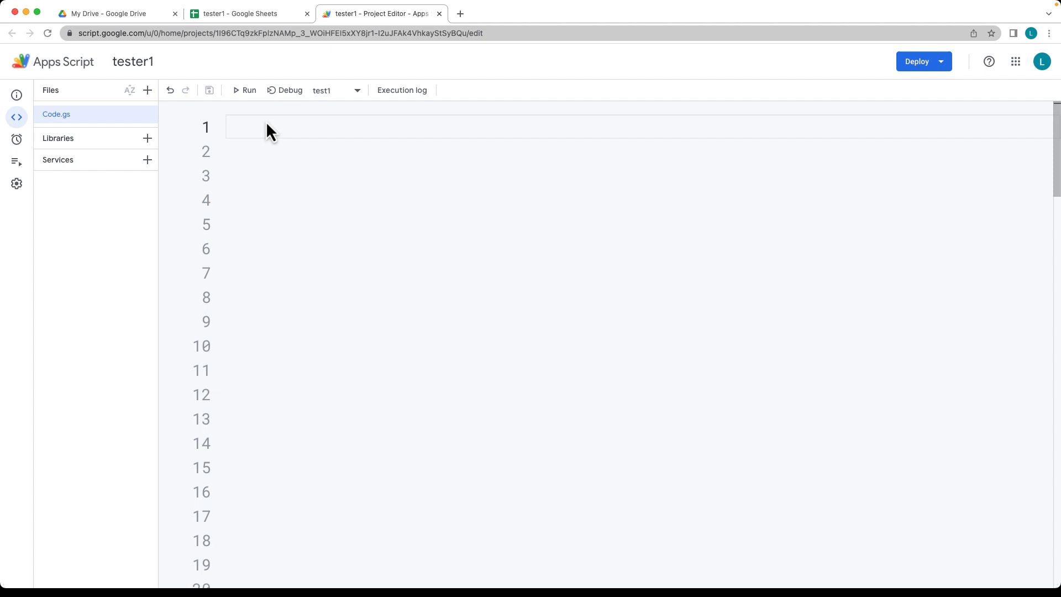
Type the function DISTANCE_BETWEEN() header with an opening brace in Code.gs
text(function)
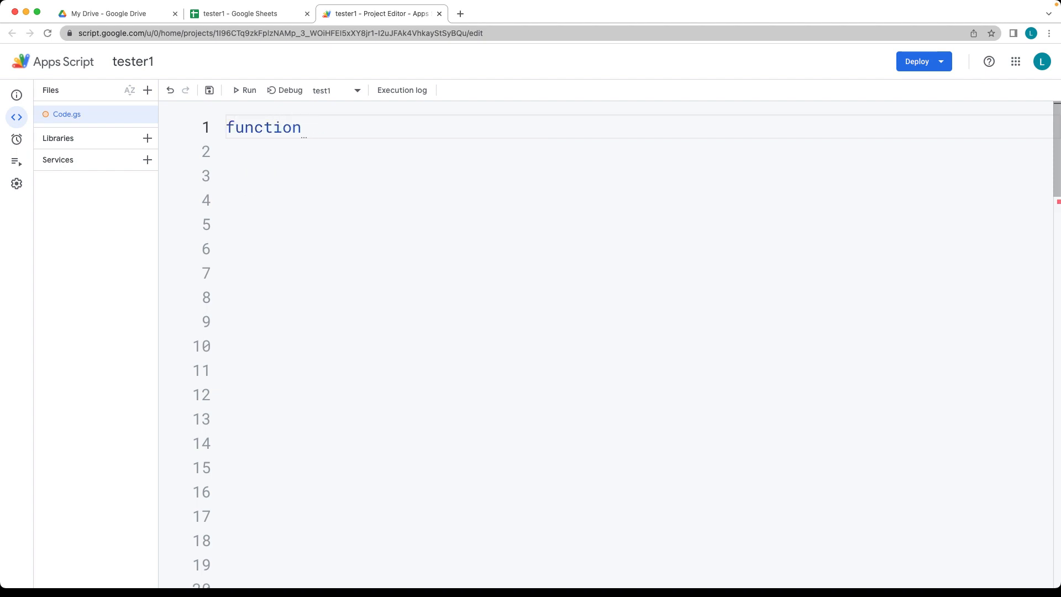
text(D)
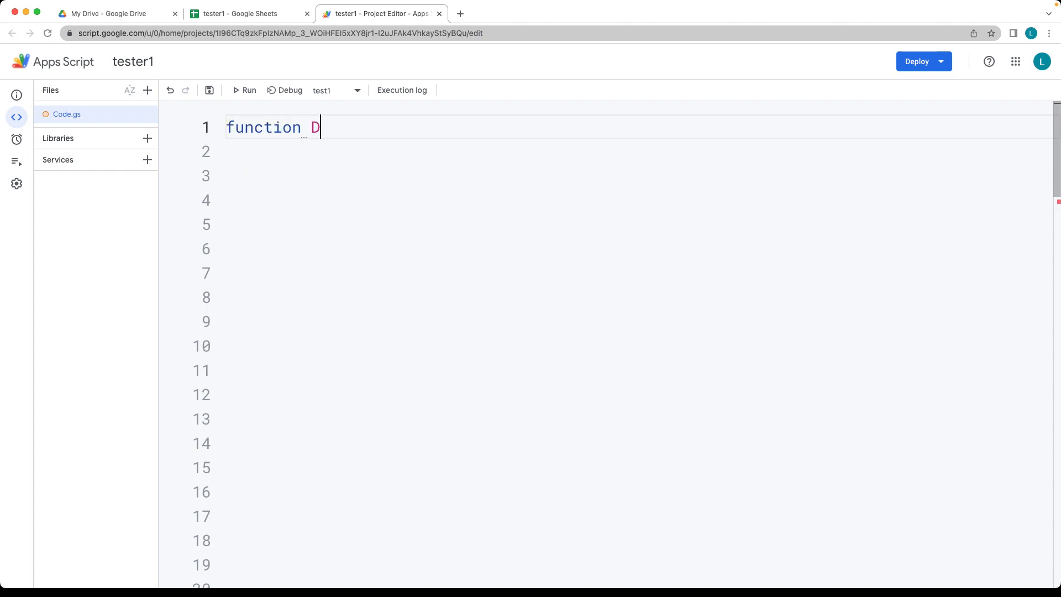
text(ISTANCE)
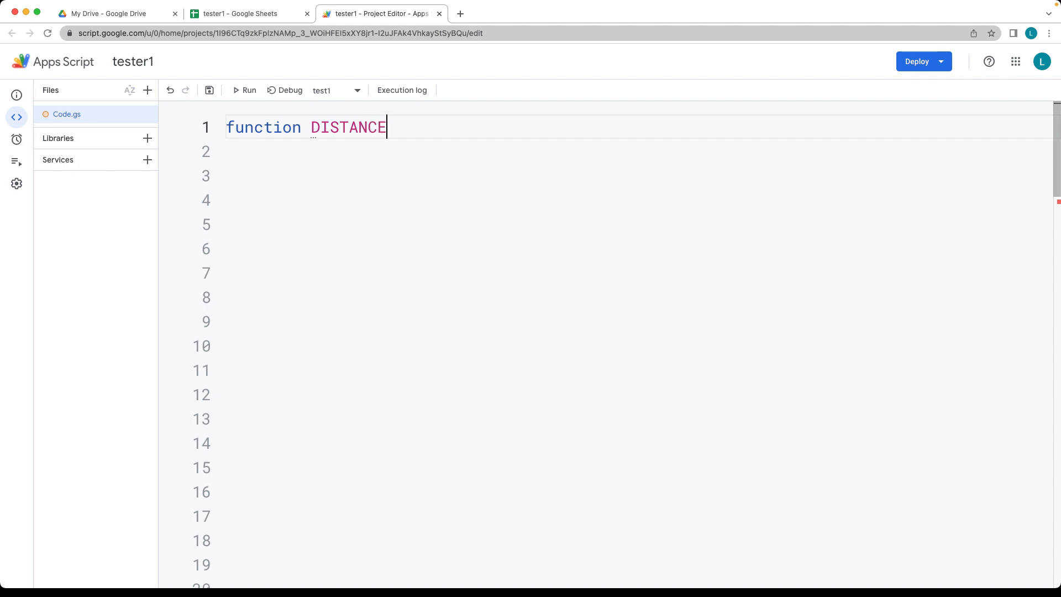
text(_)
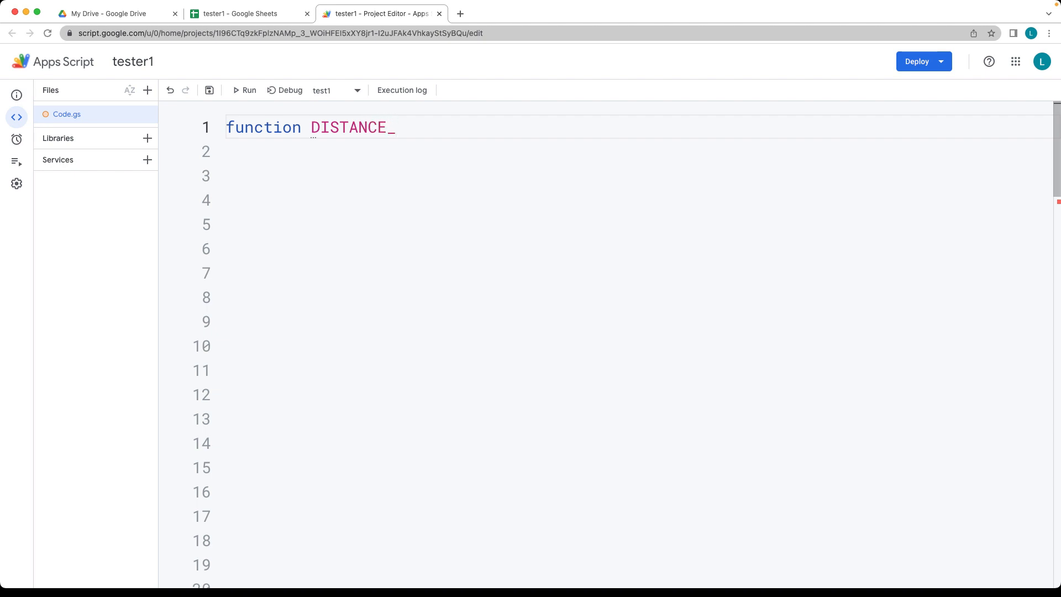
text(BETWEEN)
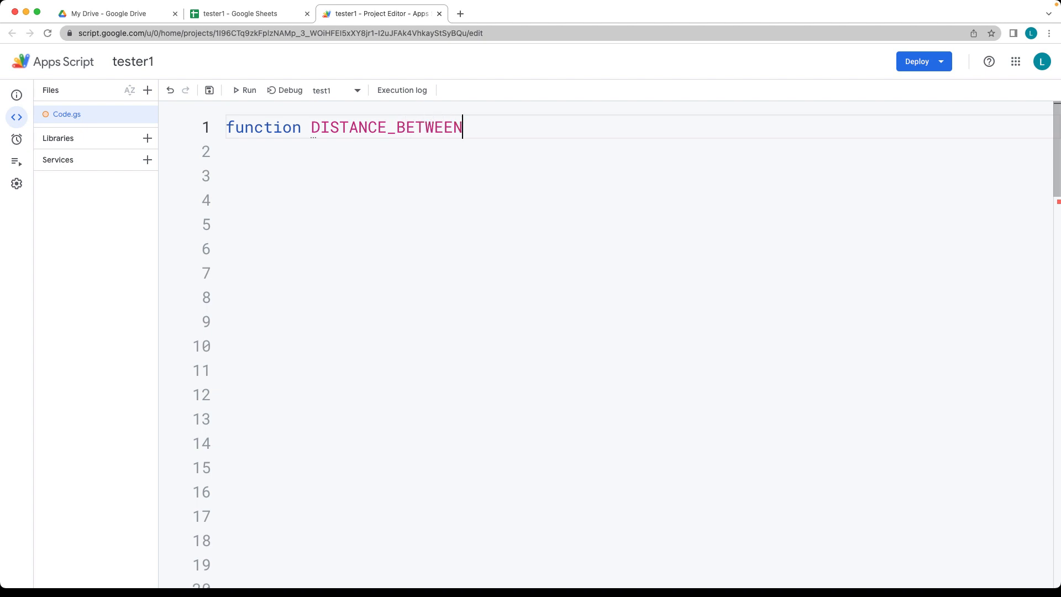
text(())
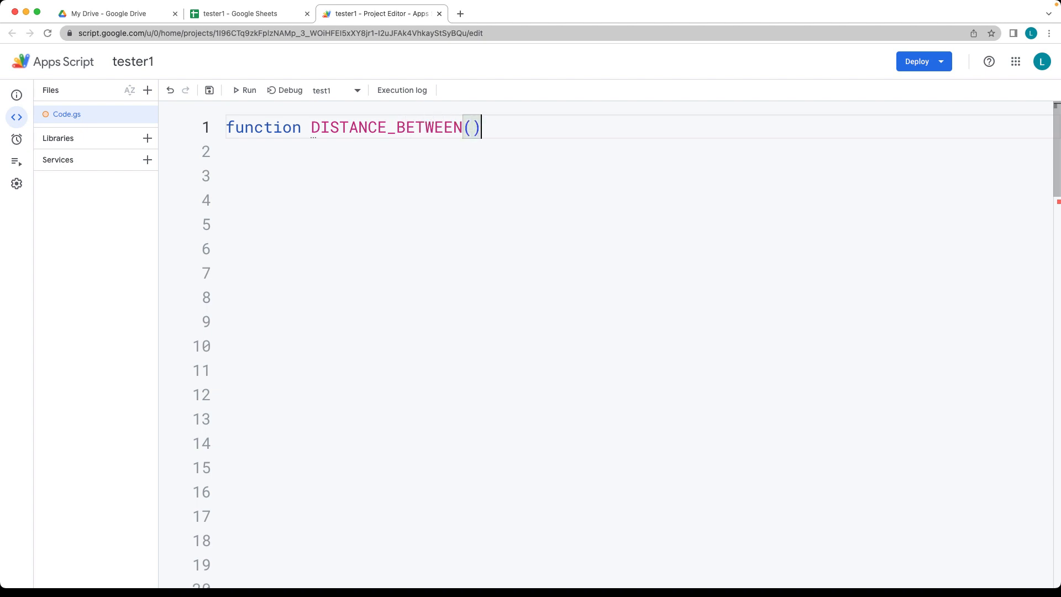
text({)
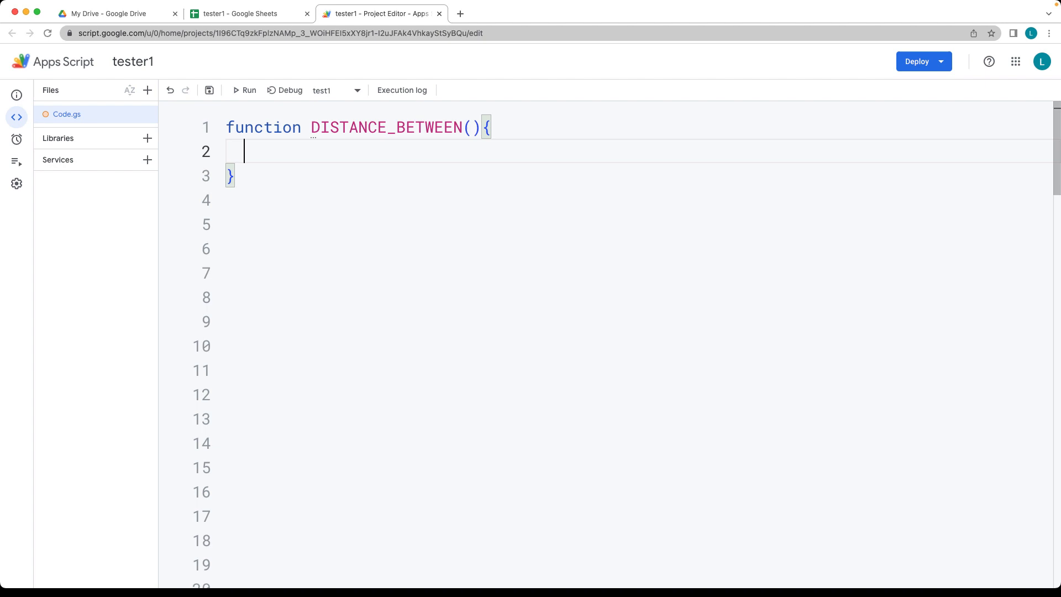
mouse_move(457, 135)
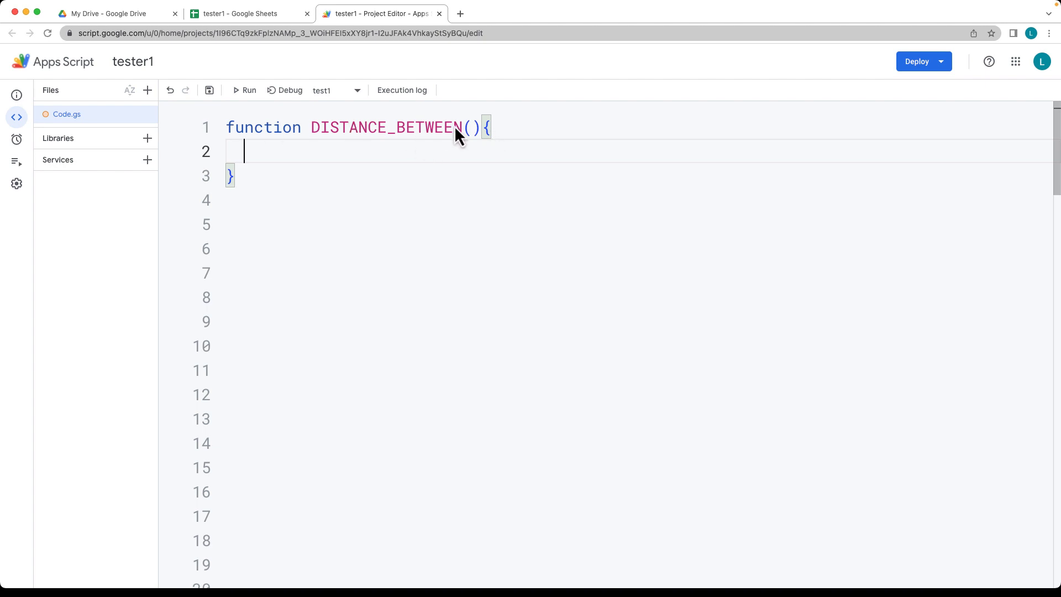
Fill the parentheses with the parameters lat1, lon1, lat2, lon2
click(471, 127)
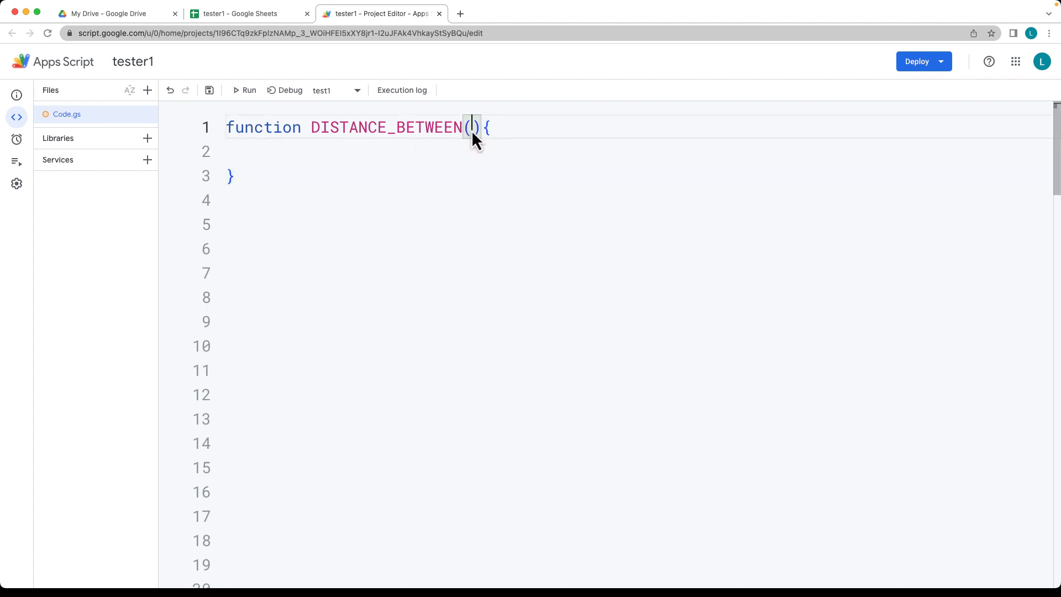
text(lat1, ;)
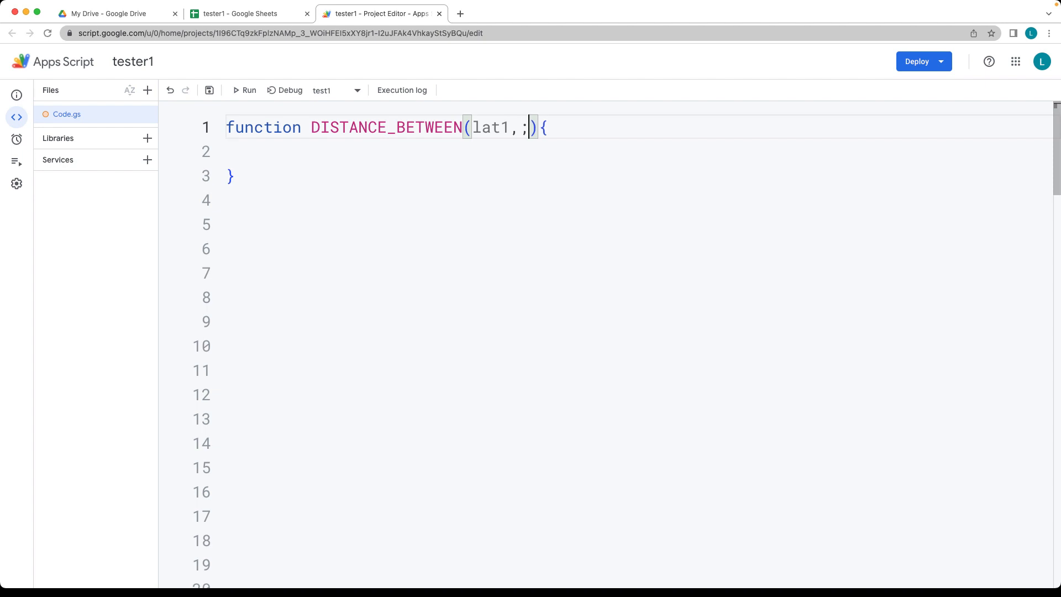
key(Backspace)
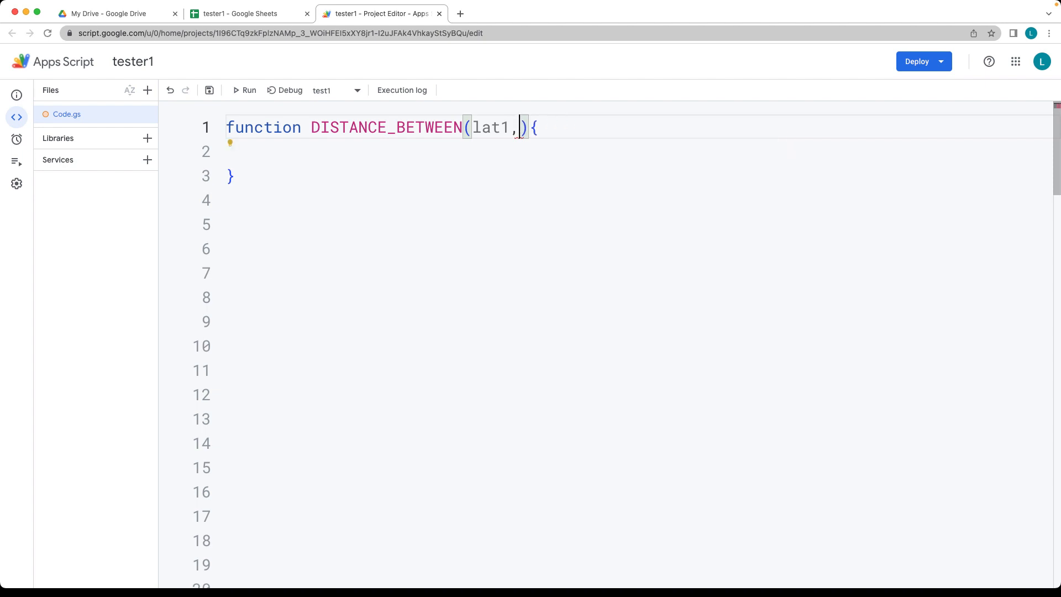
text(lon1,)
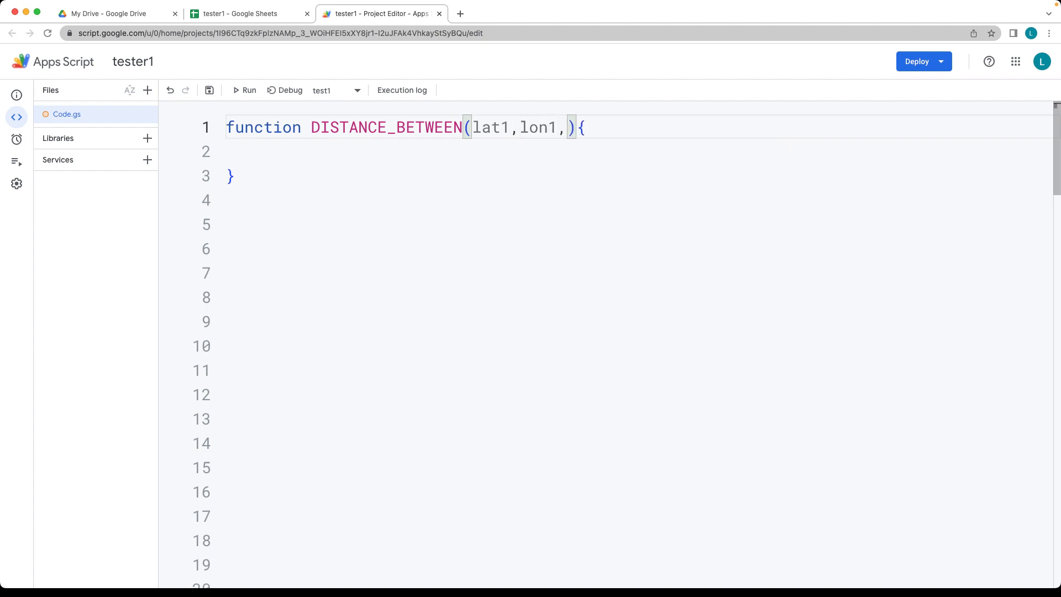
text(lat2,lon)
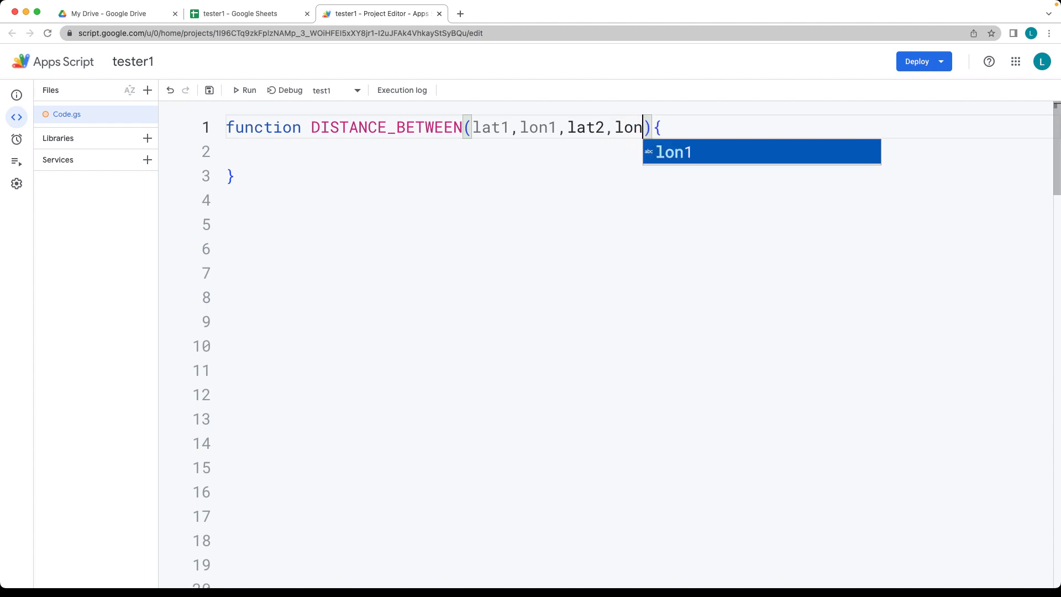
text(2)
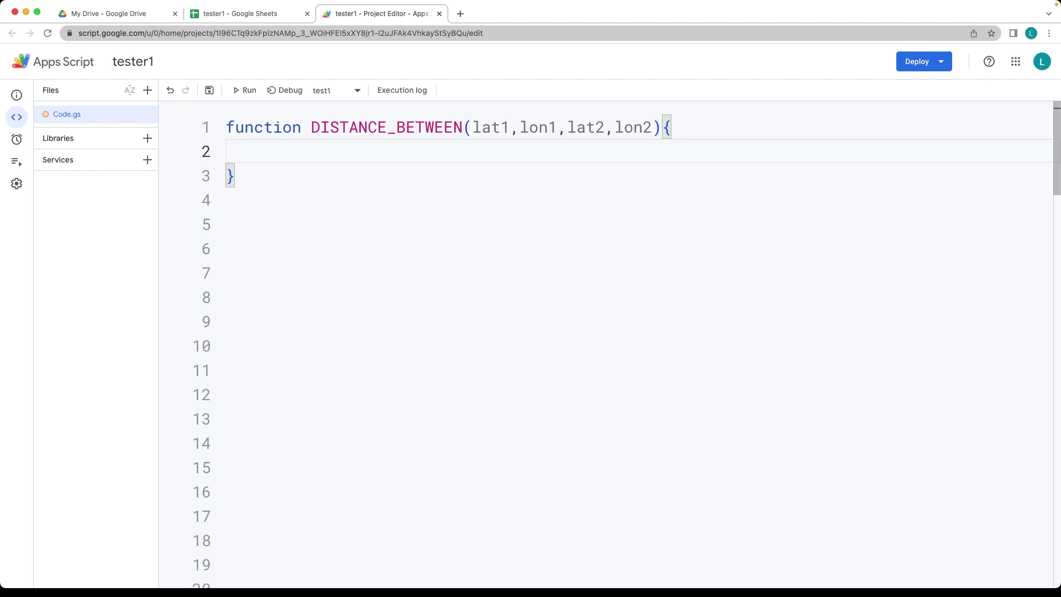
Declare const earthRadius = 6371 and begin a new function declaration below
text(const)
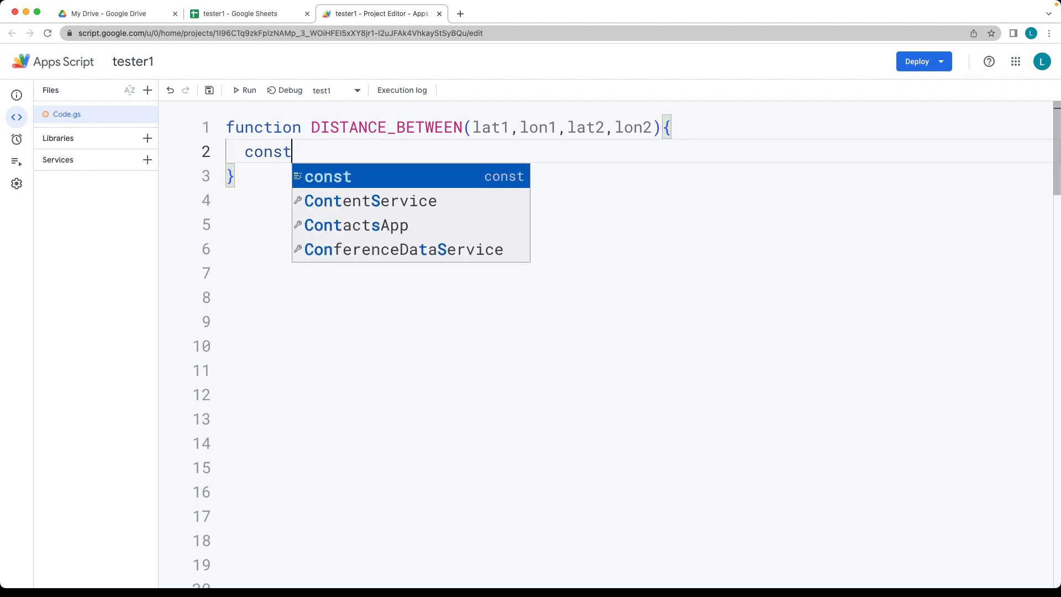
text(ear)
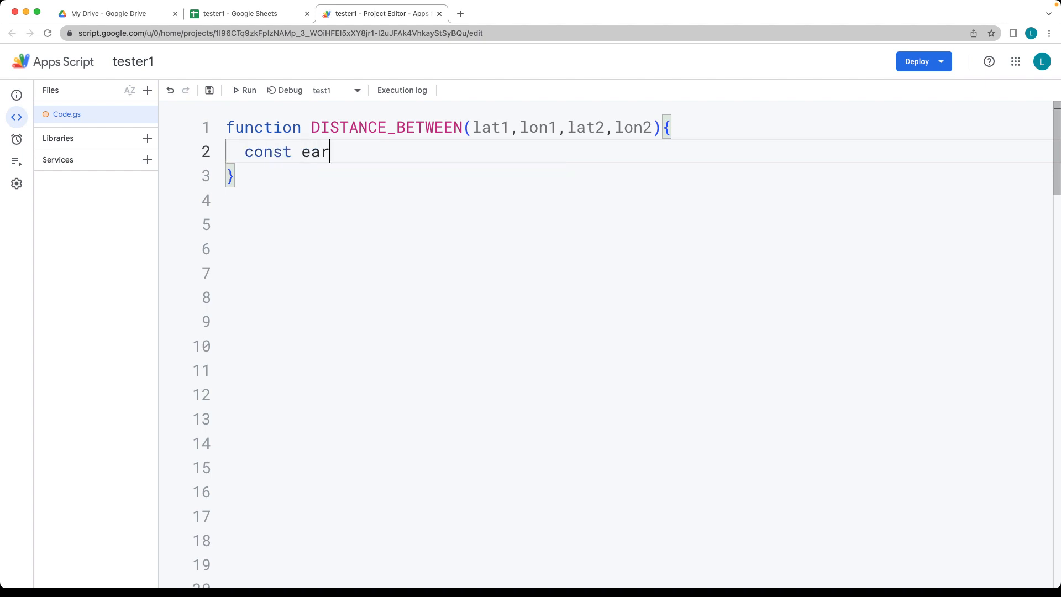
text(thRadius =)
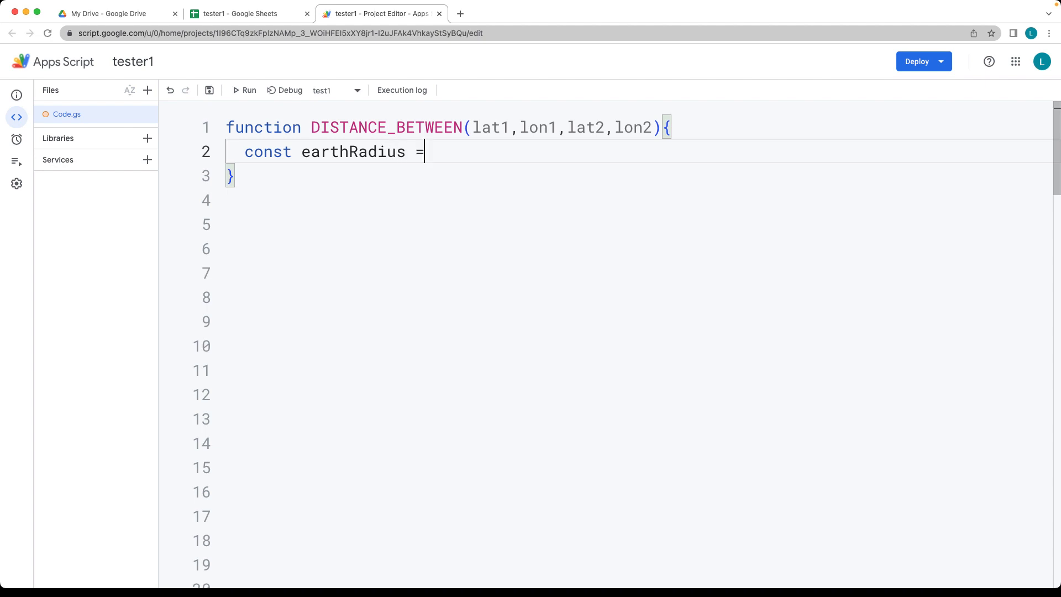
text(6)
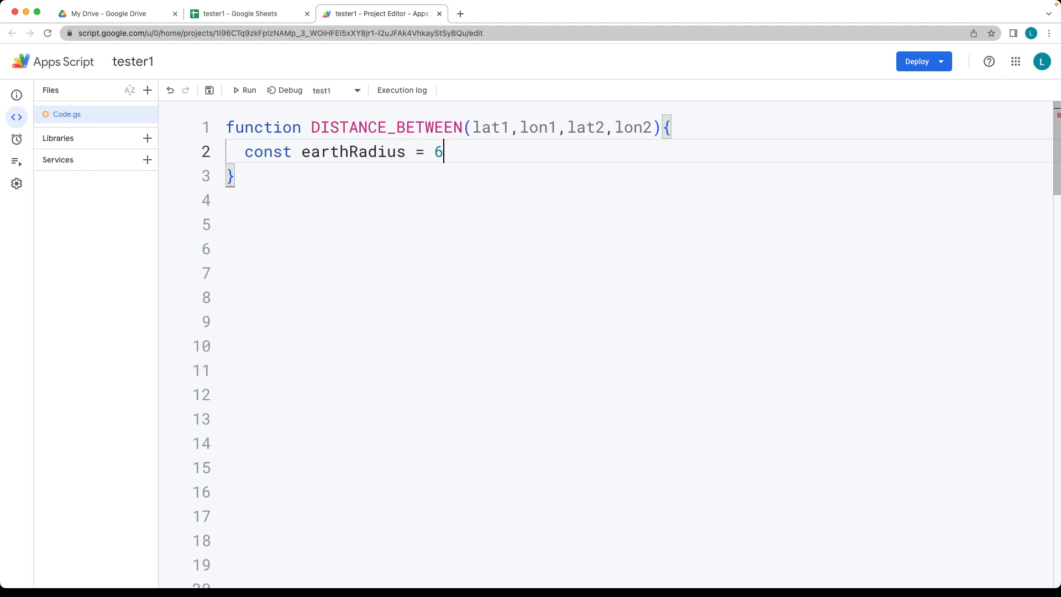
text(371;)
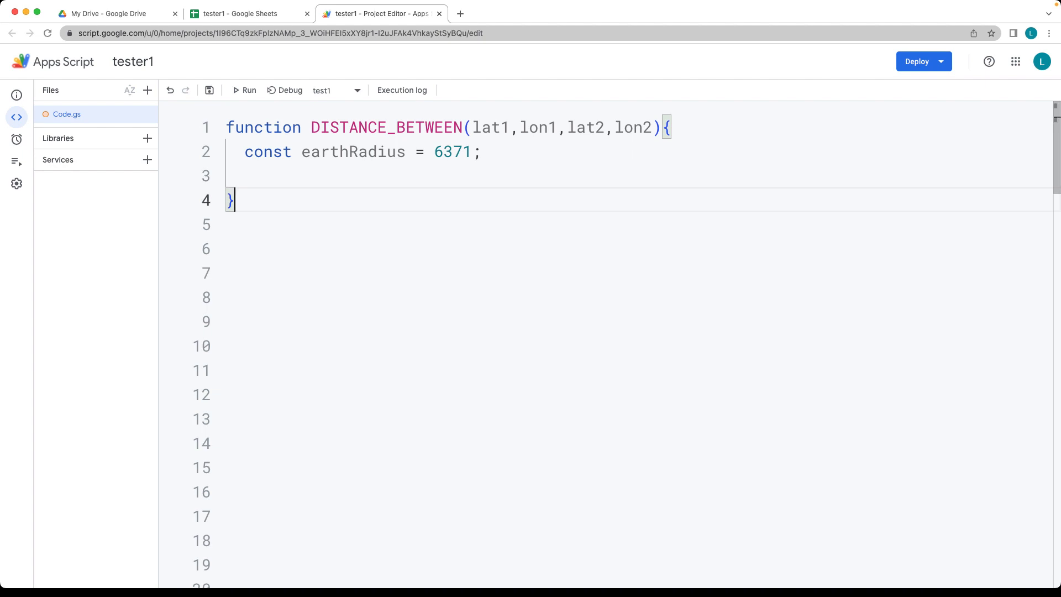
text(function de)
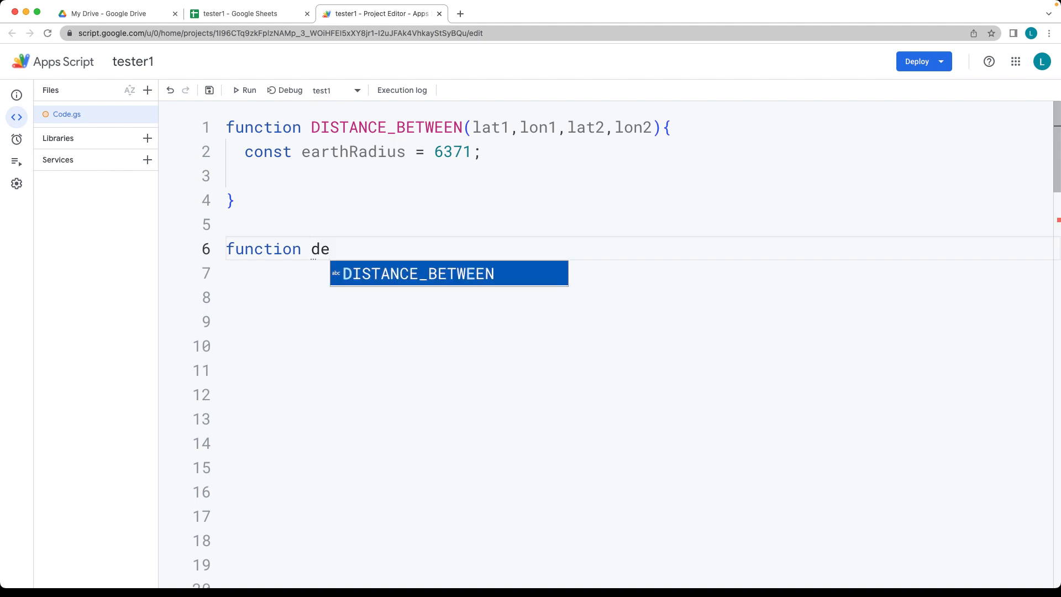
Write the helper degreesToRadians(deg) returning deg * Math.PI /180
text(gree)
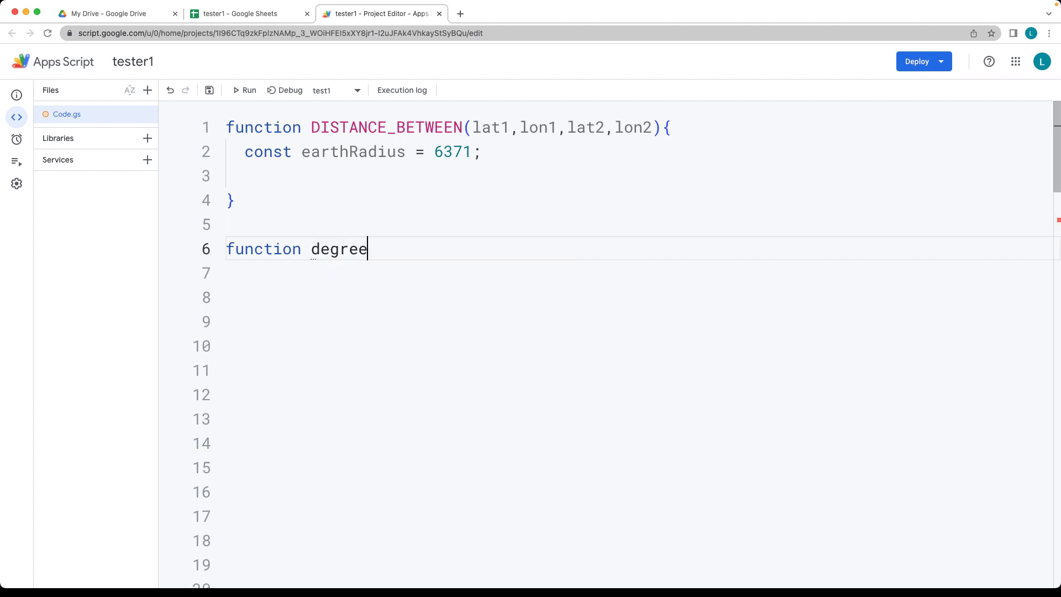
text(sTo)
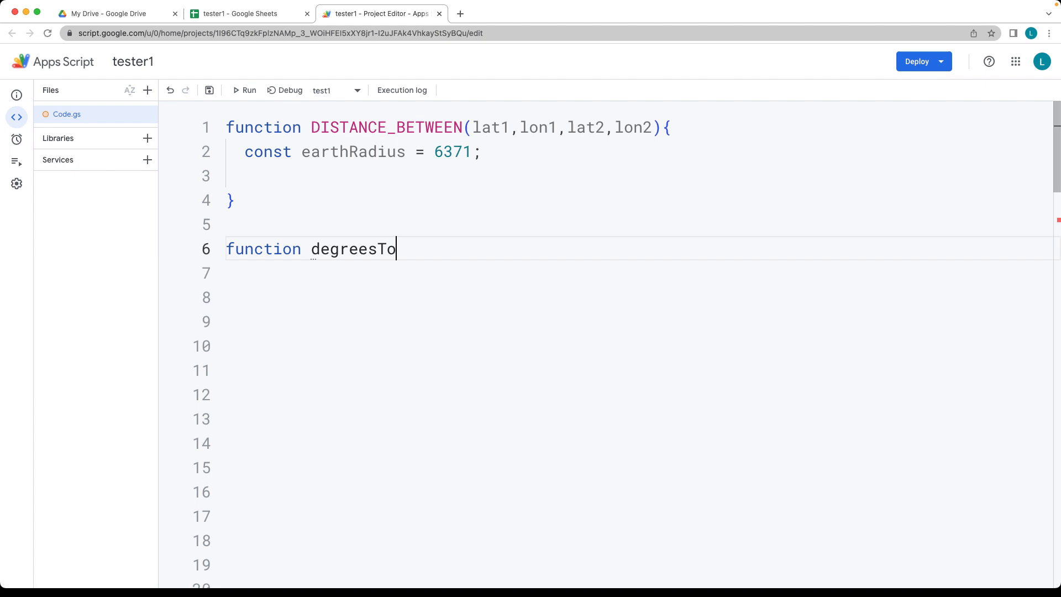
text(Radians)
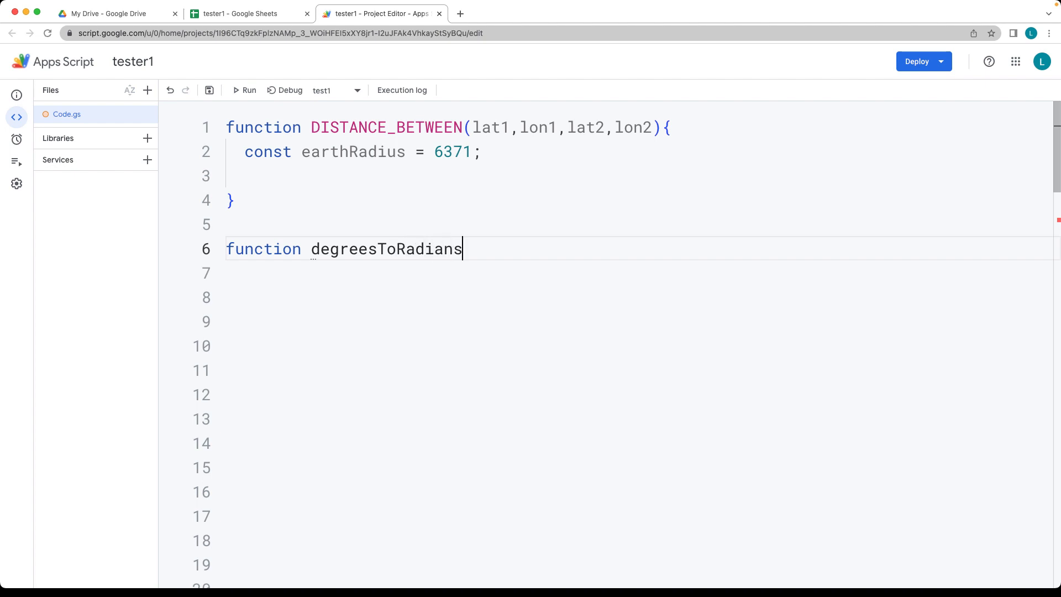
text((d)
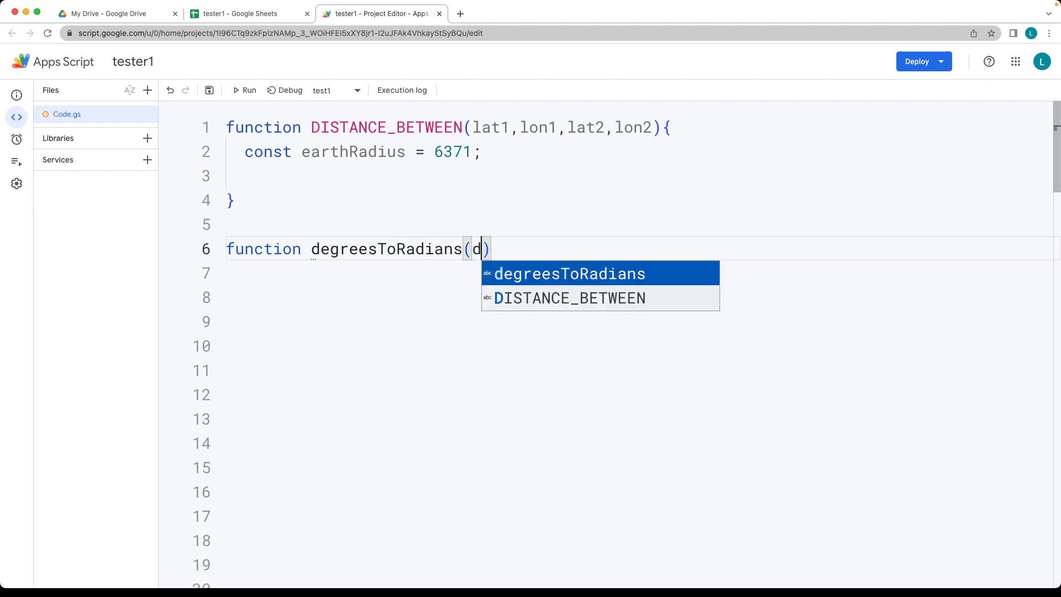
text(eg){)
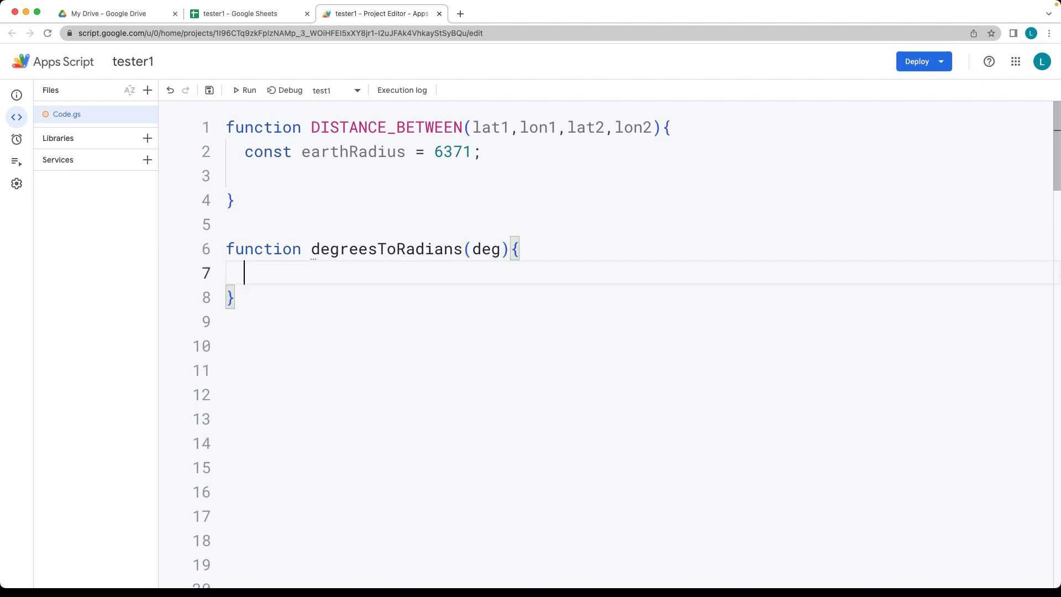
text(r)
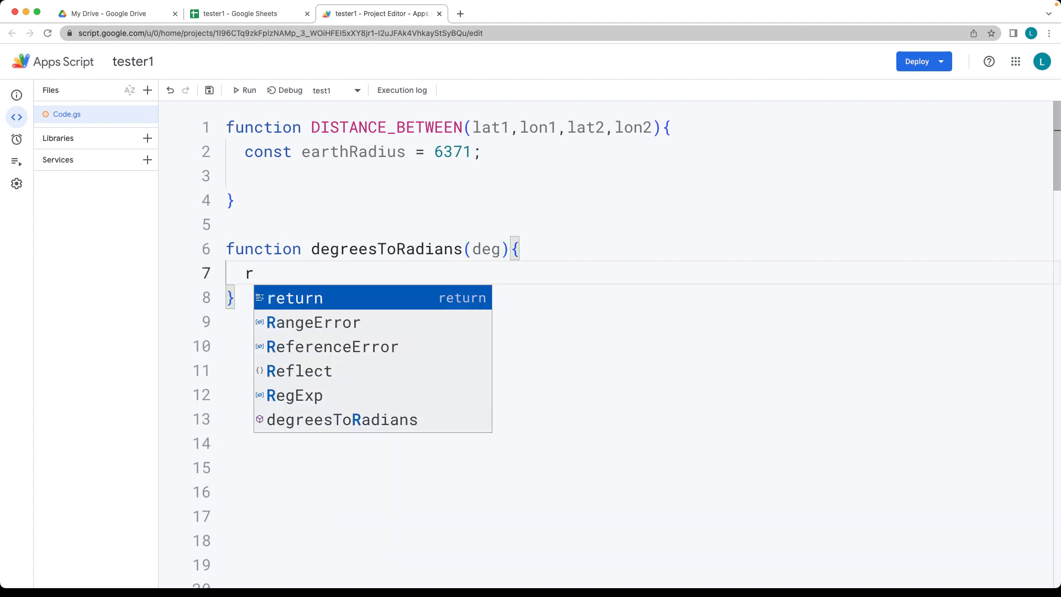
key(Tab)
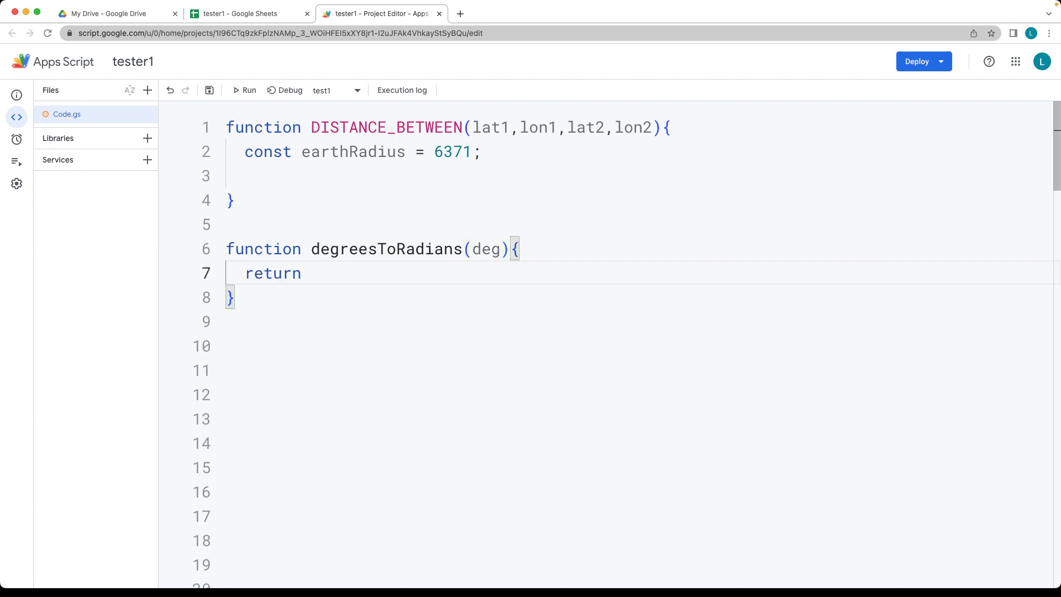
text(deg)
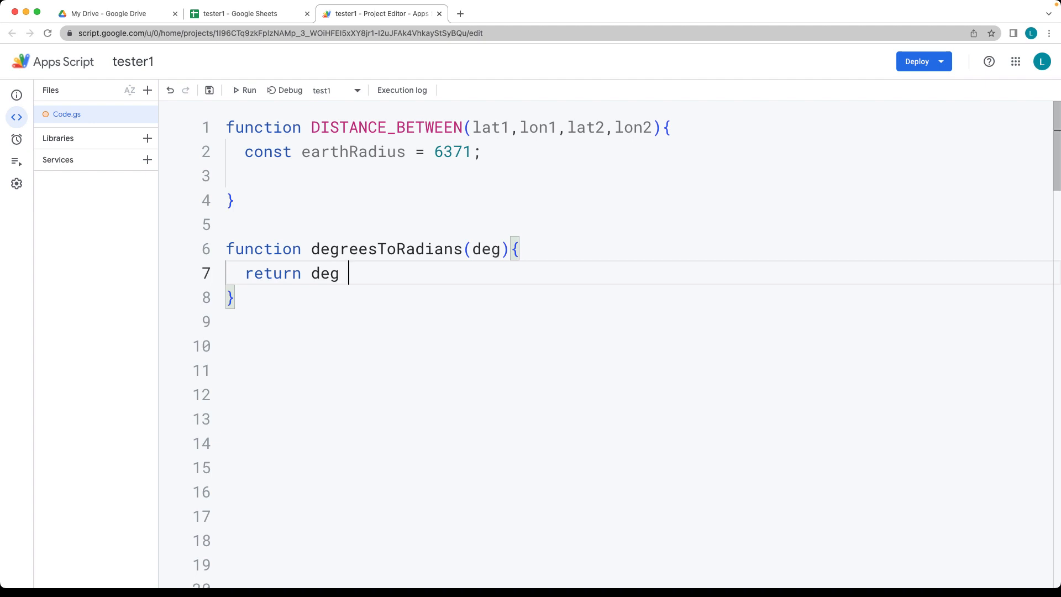
text(* MA)
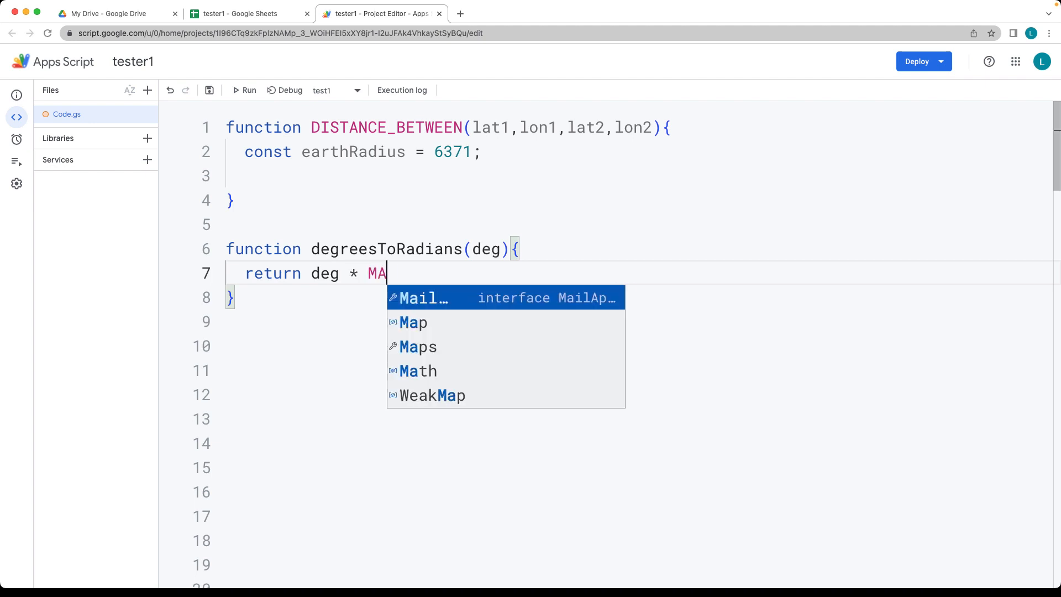
text(th.PI /180;)
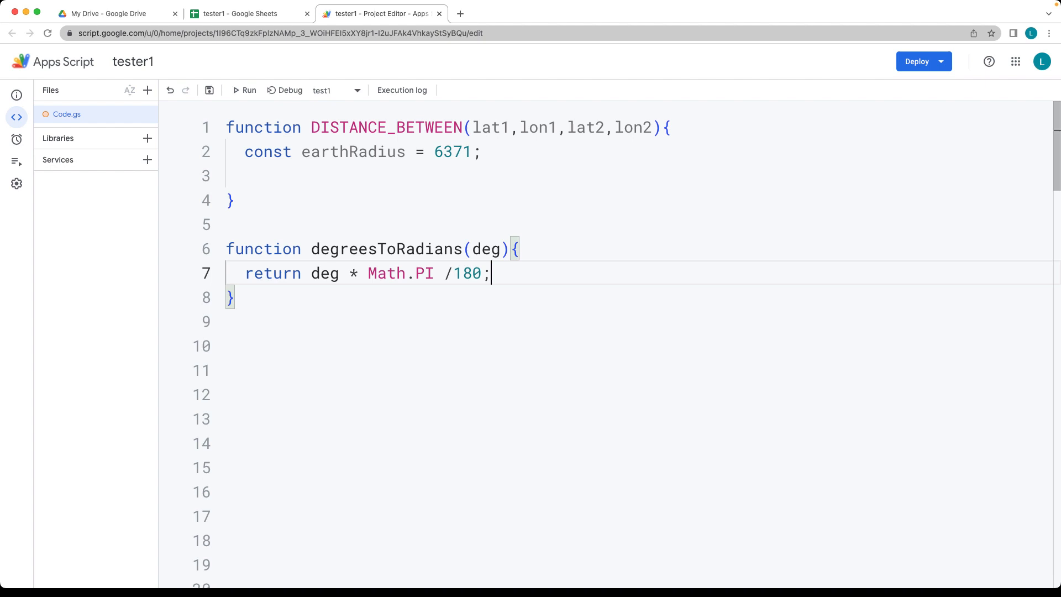
mouse_move(301, 192)
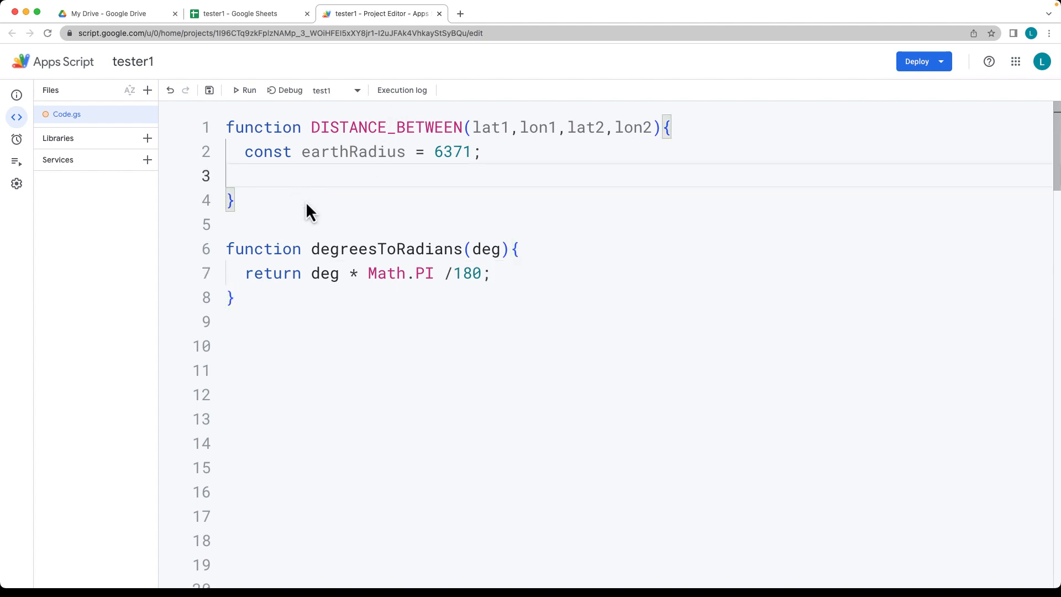
mouse_move(357, 241)
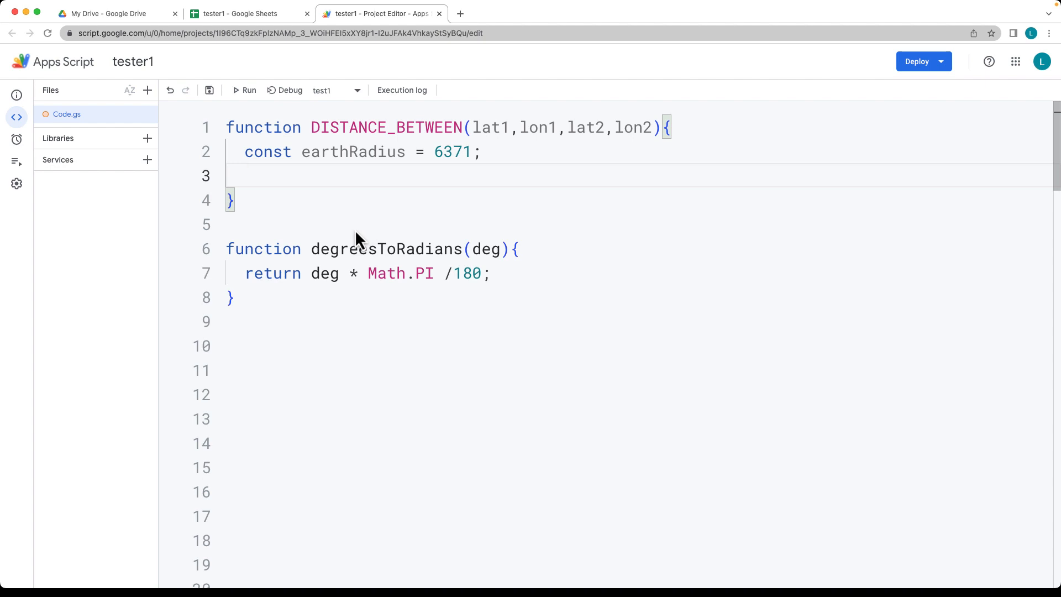
Add const dLat = degreesToRadians(lat2-lat1) inside DISTANCE_BETWEEN
double_click(385, 249)
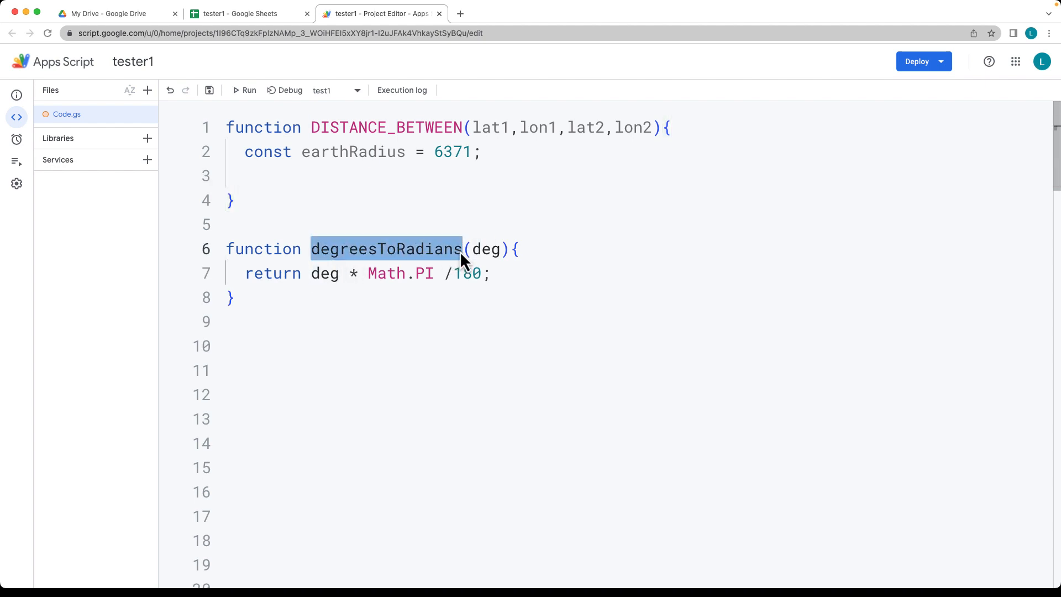
click(245, 176)
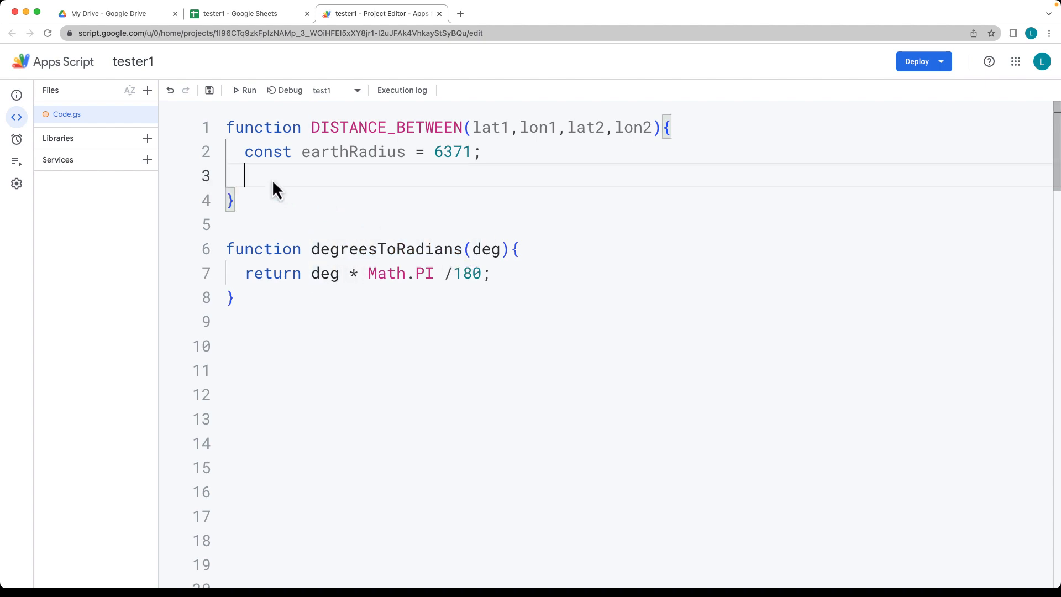
text(const)
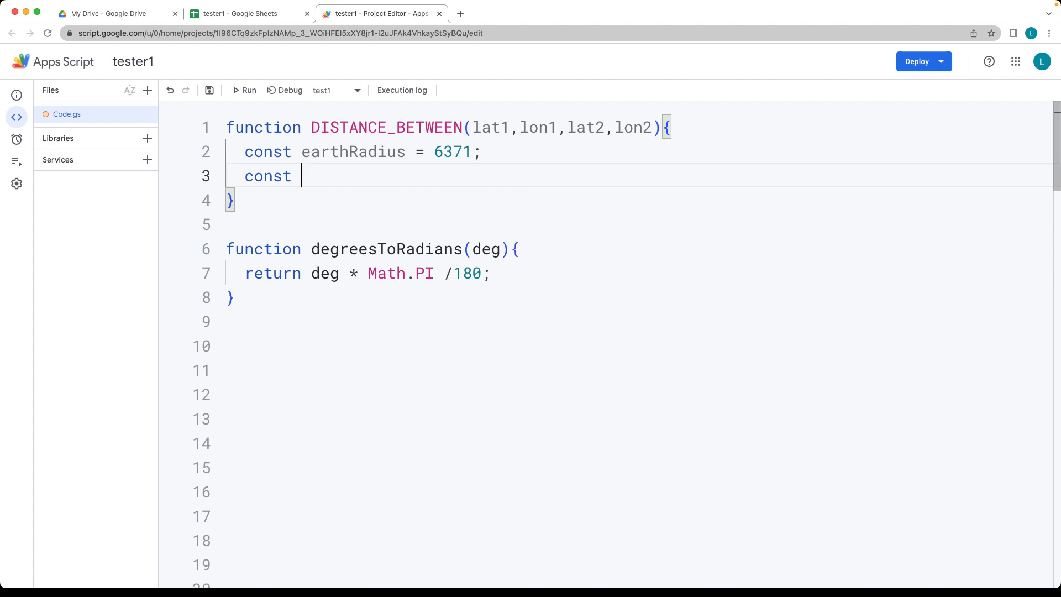
text(dLat =)
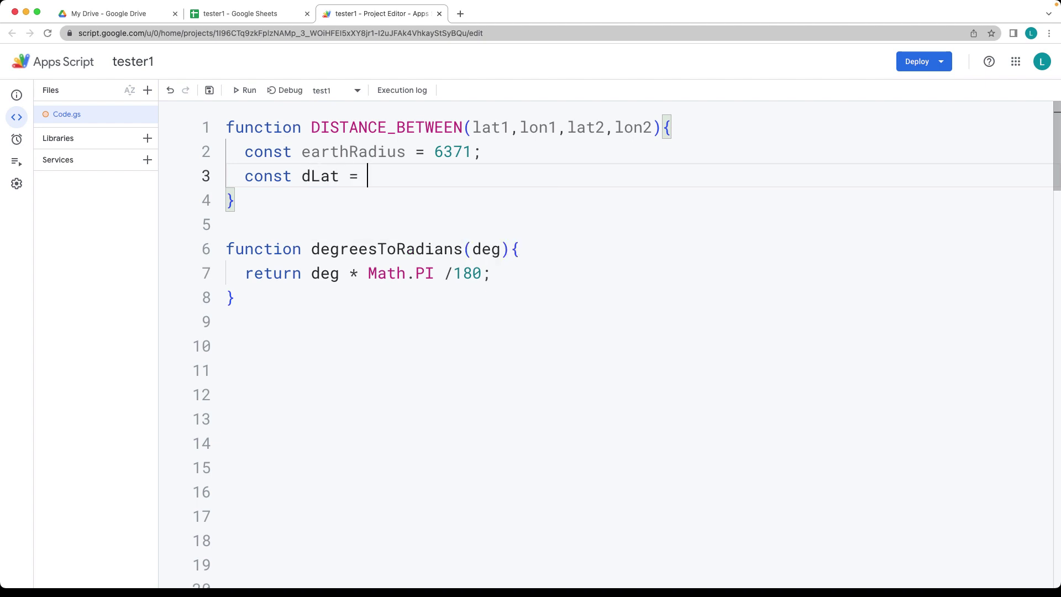
text(degreesToRadians)
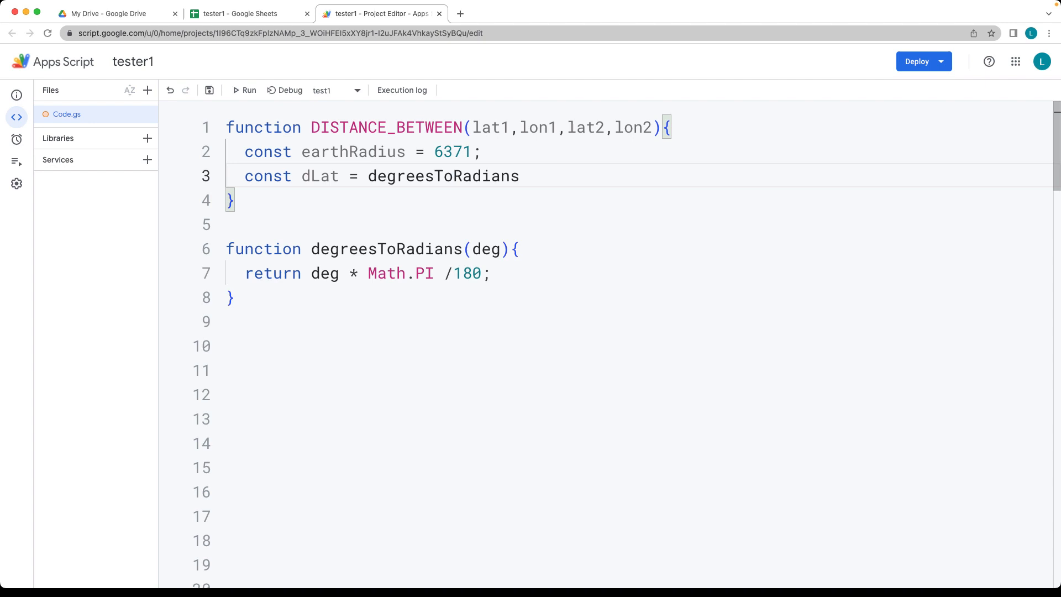
text(())
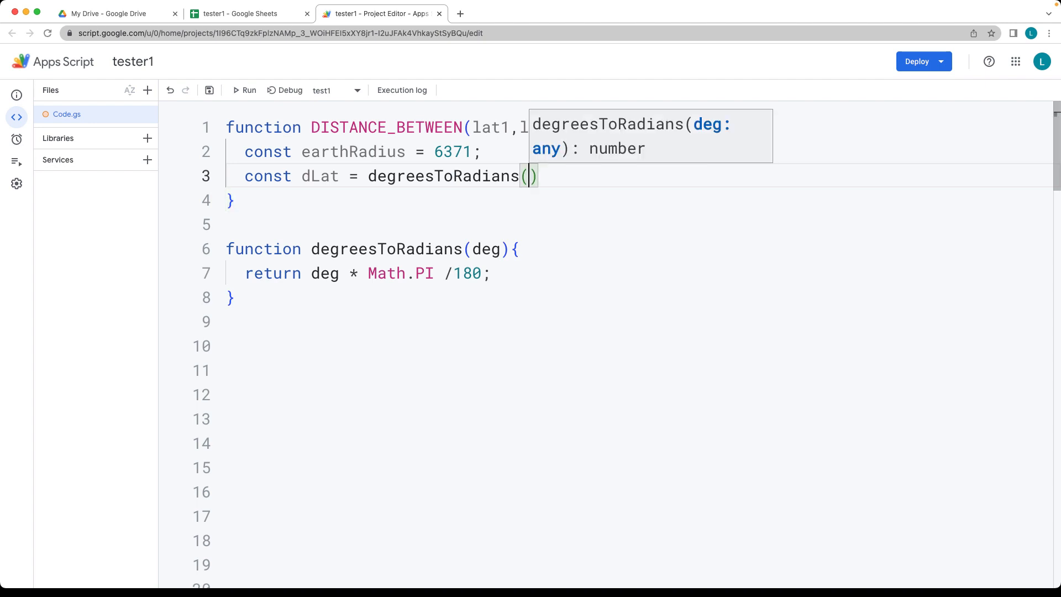
text(lat2)
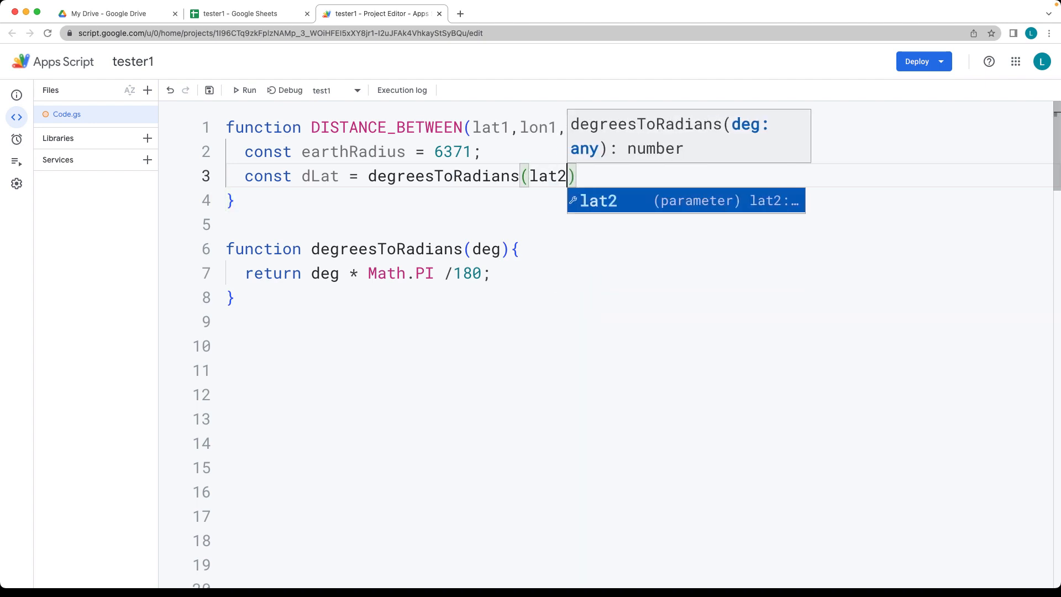
text(-lat1)
text(const)
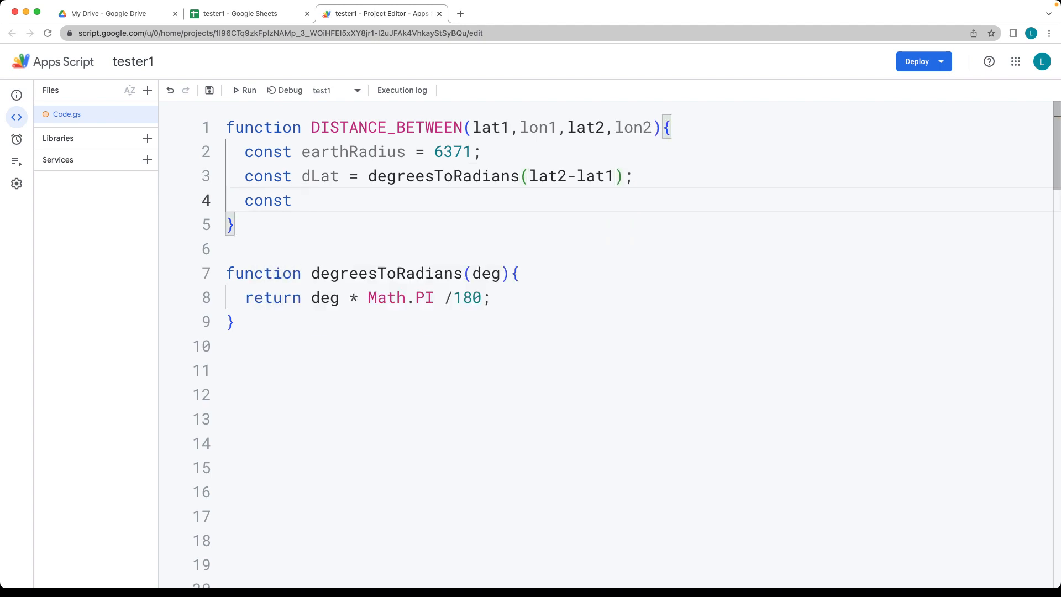
Add const dLon = degreesToRadians(lon2-lon1) below it
text(dLo)
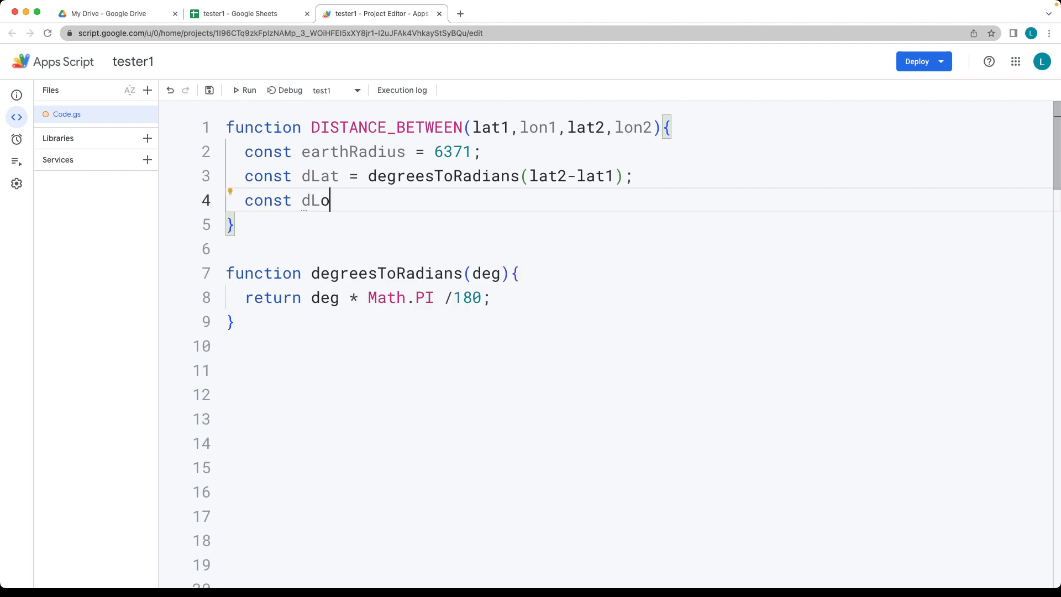
text(n = degreesToRadians)
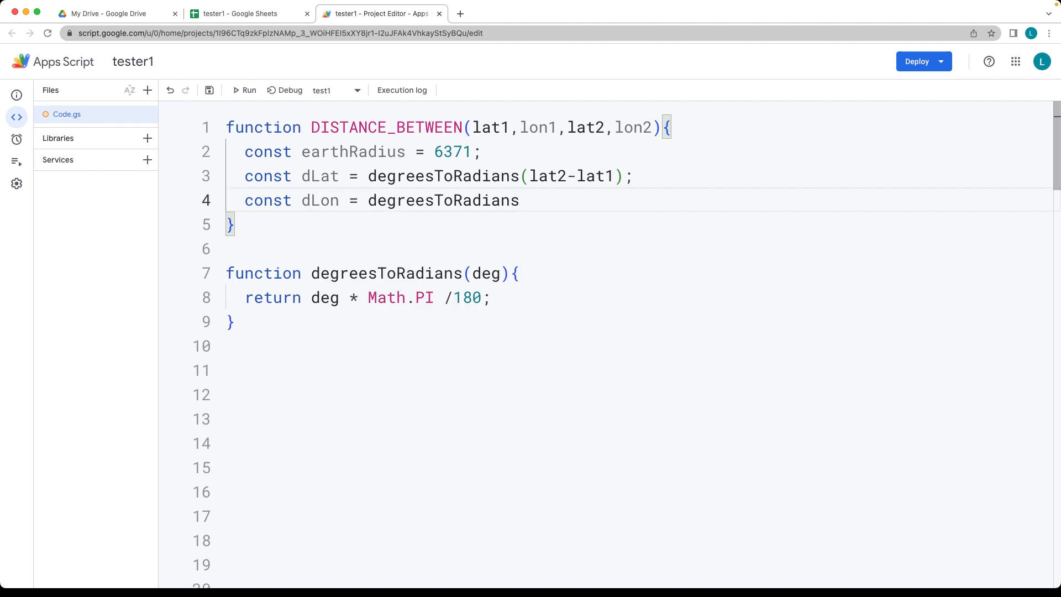
text((lon2-l)
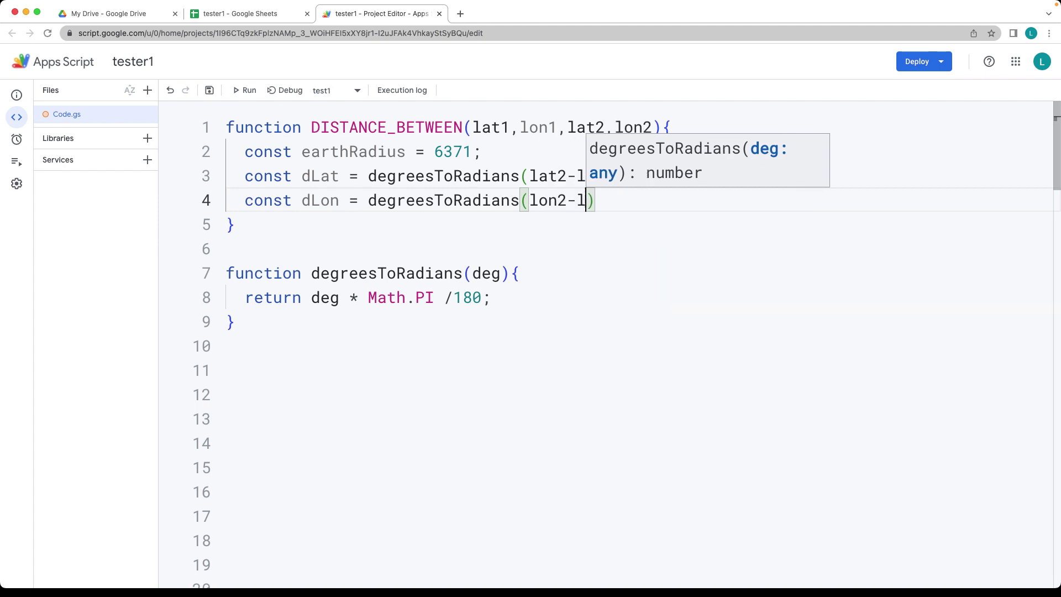
text(on1)
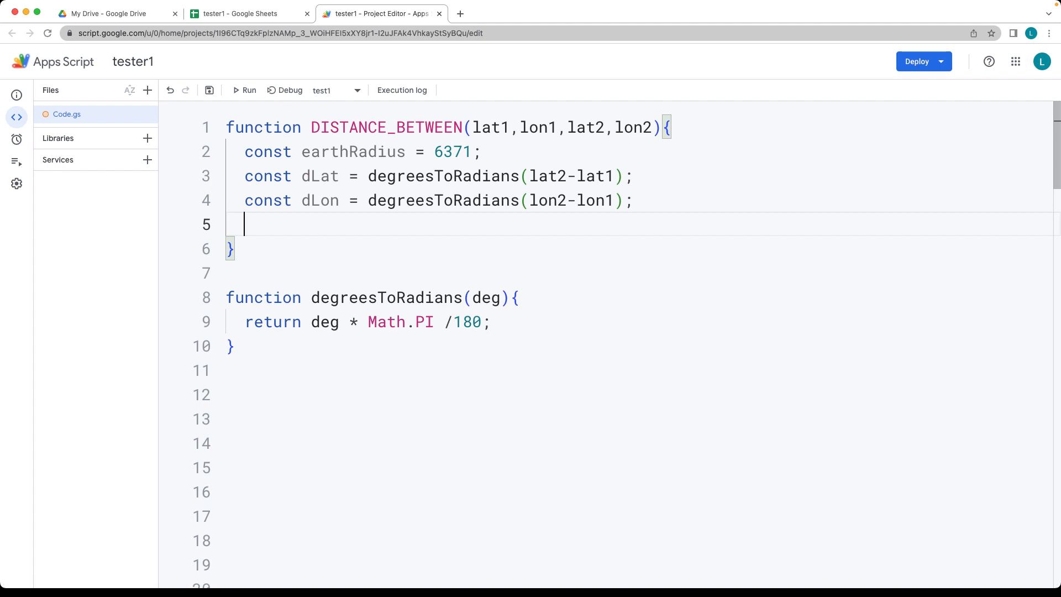
Begin const a = Math.sin(dLat/2)*Math.si…, then bring up the Haversine Wikipedia article
text(const)
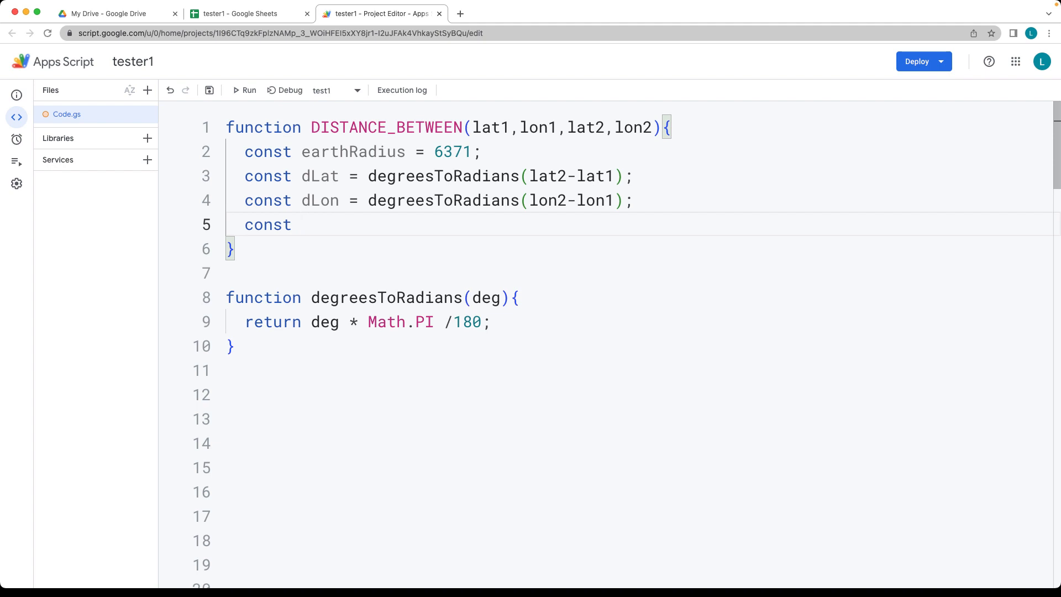
text(a)
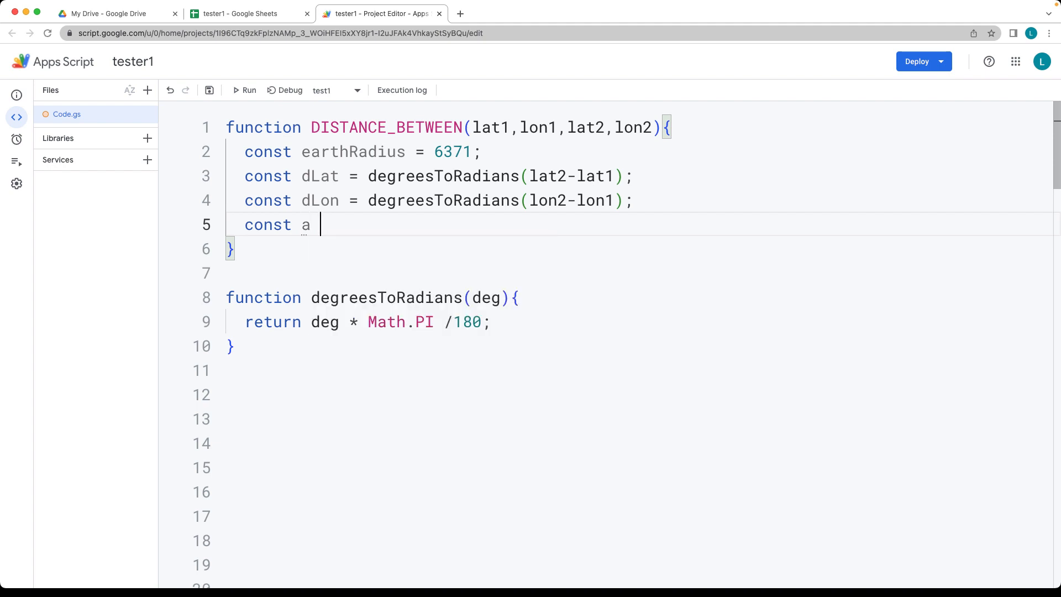
text(= Math.)
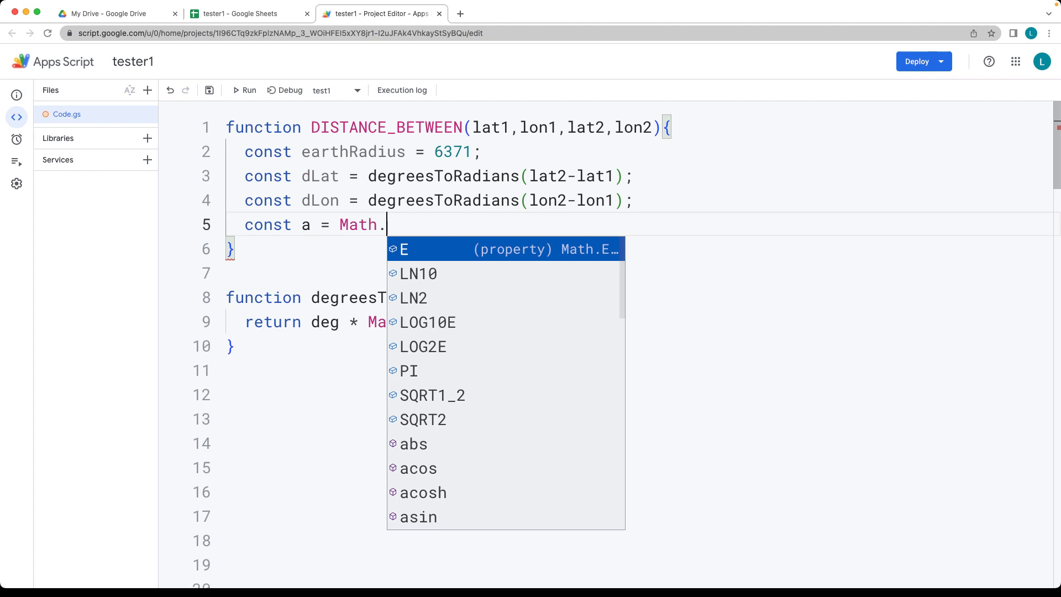
text(sin()
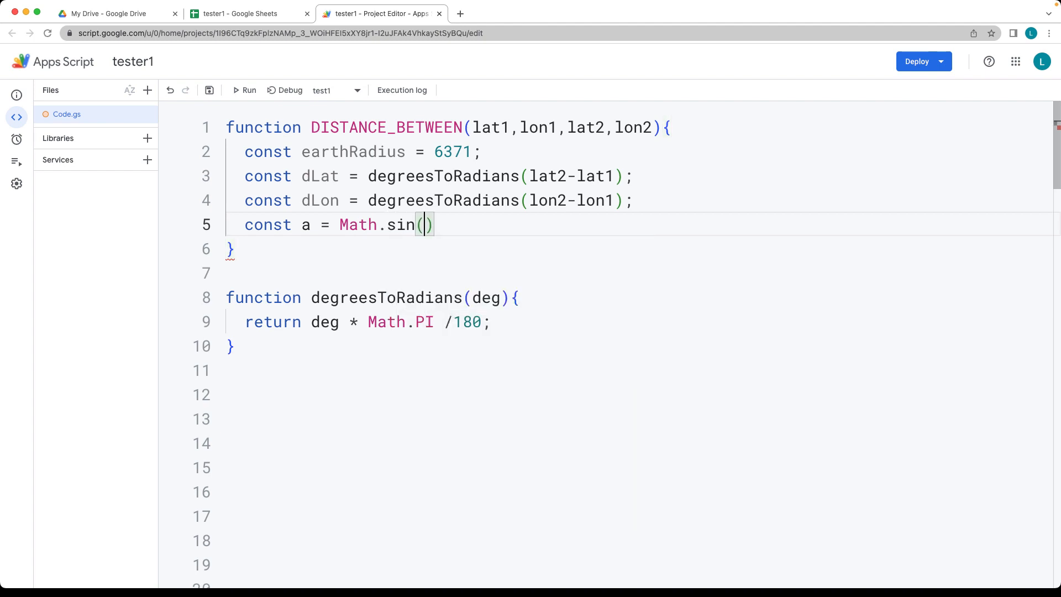
text(d)
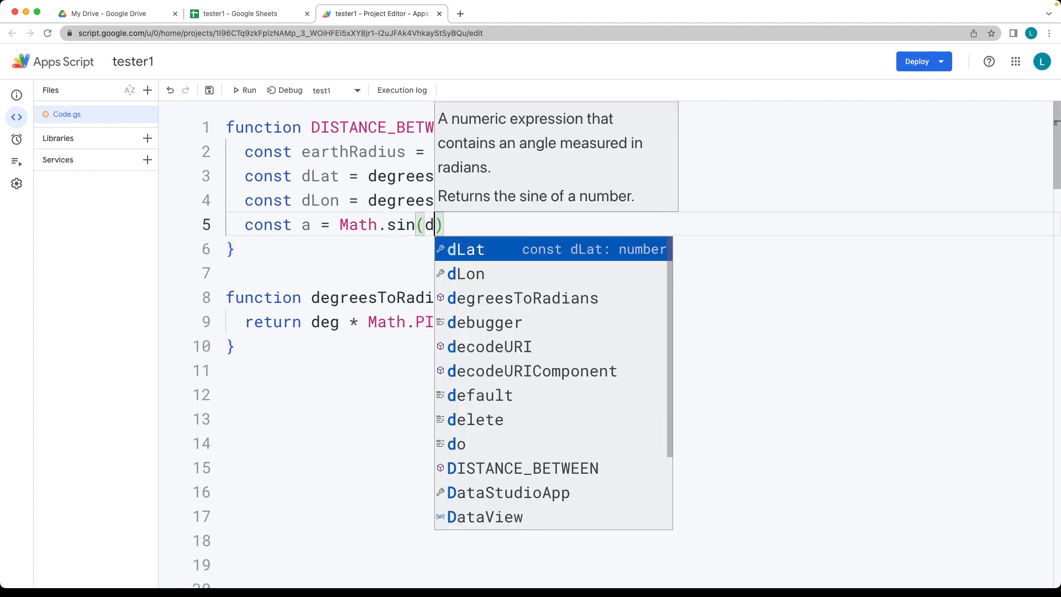
text(Lat/2)
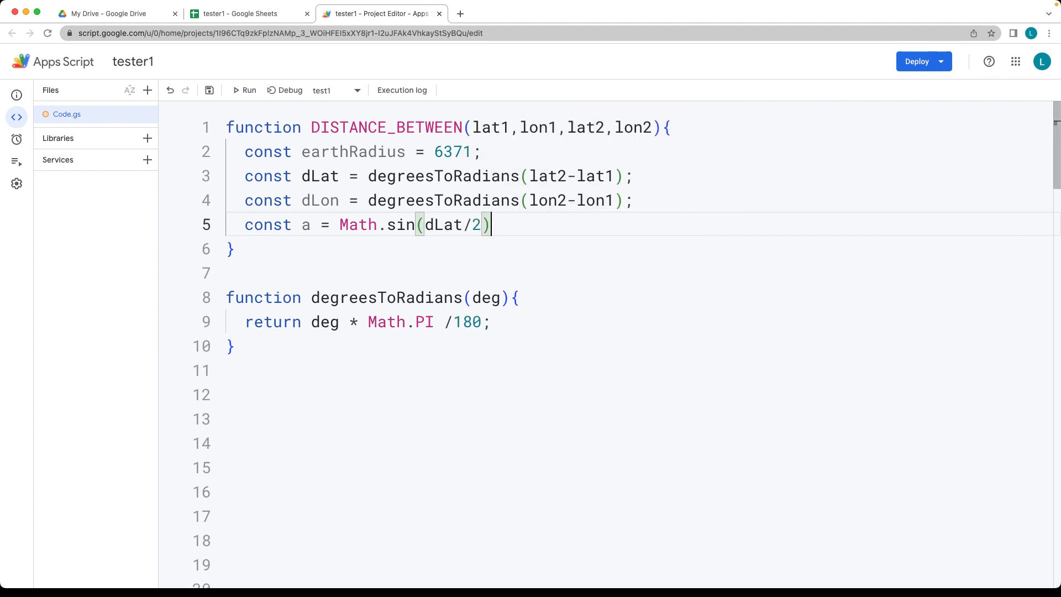
text(*Math.sio)
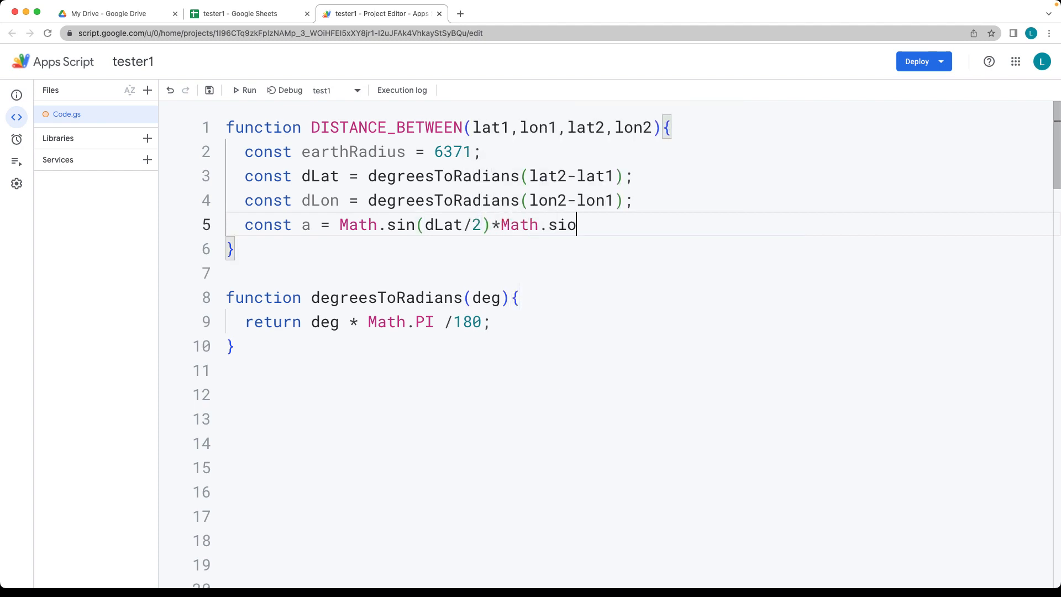
click(460, 13)
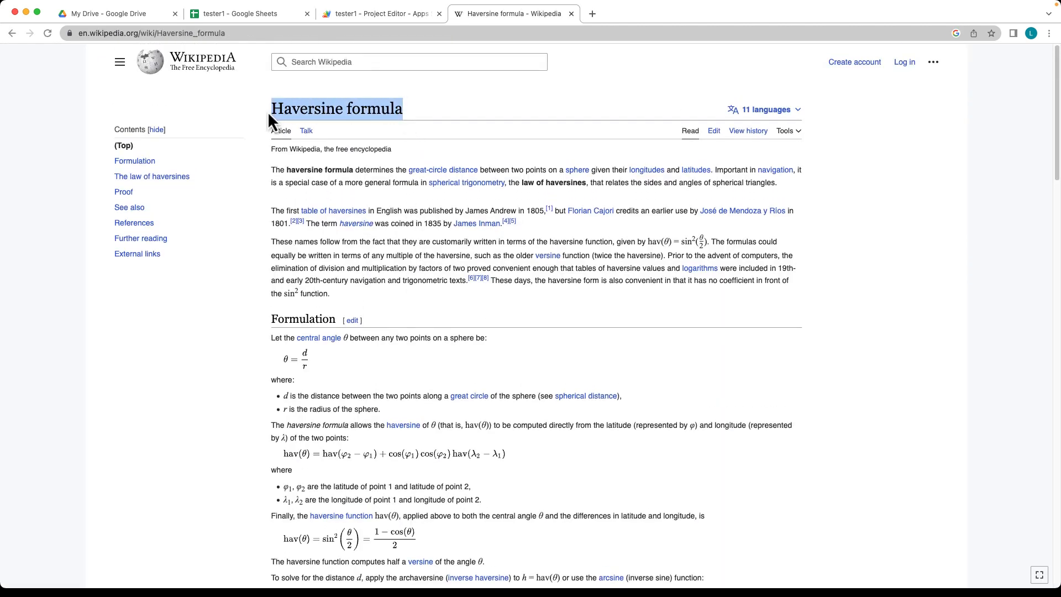
Scroll the Haversine article past Formulation and Proof, then return to the script
scroll(down, 3)
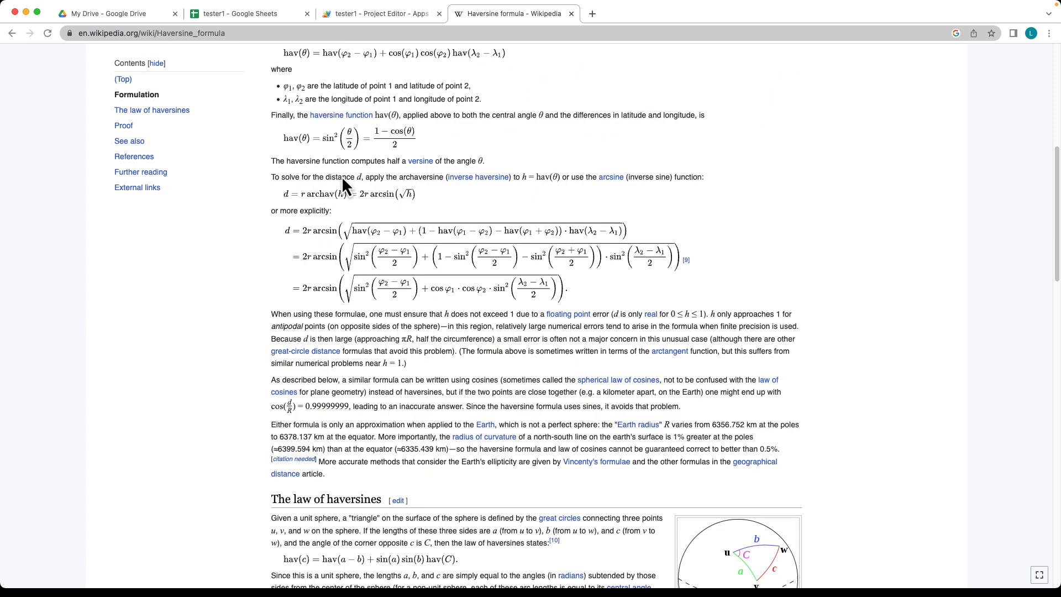
scroll(down, 3)
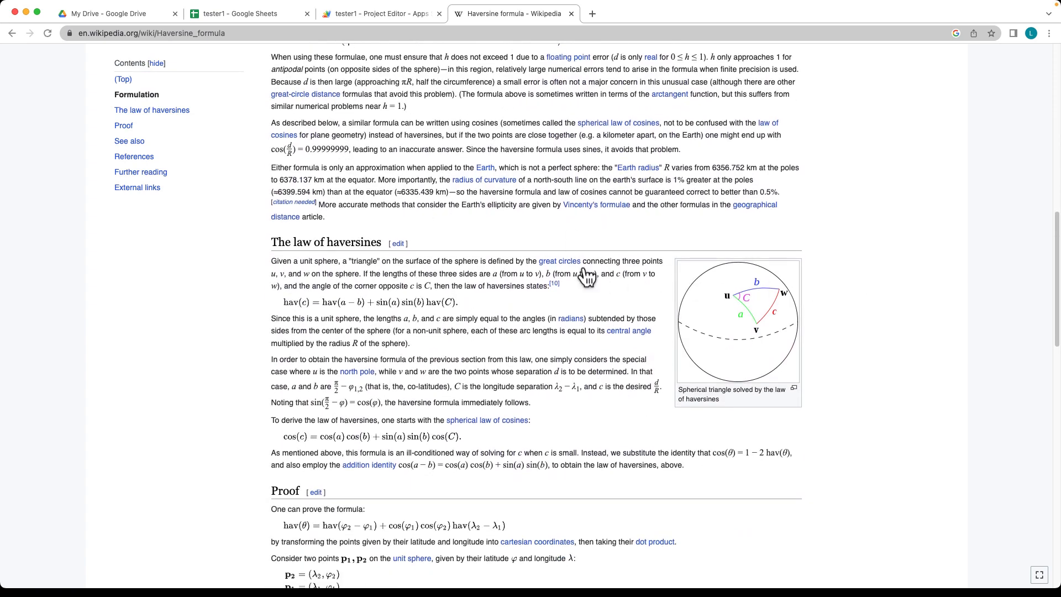
scroll(down, 3)
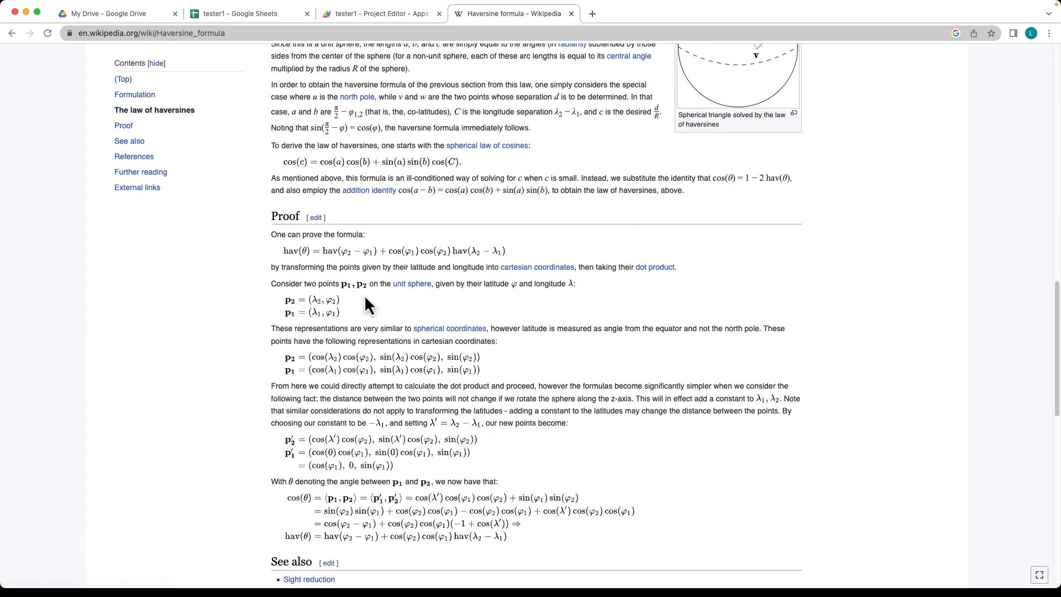
scroll(down, 3)
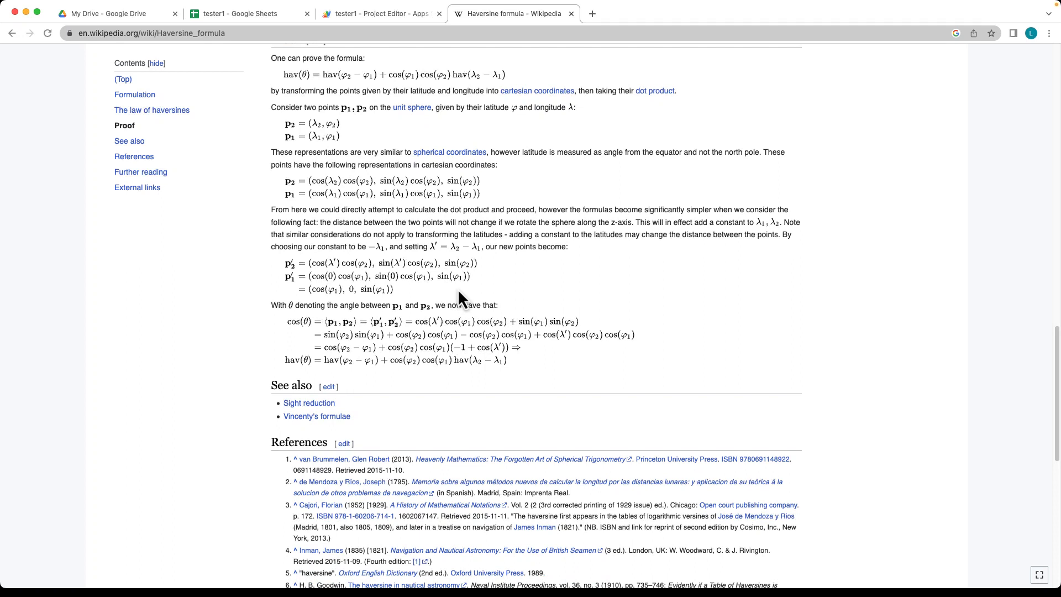
mouse_move(346, 316)
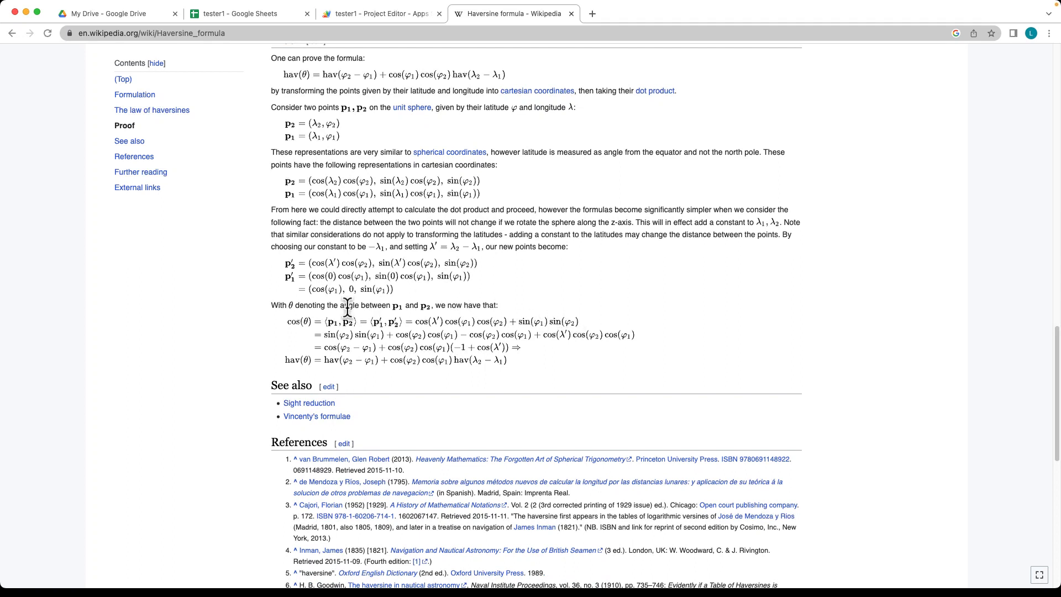
mouse_move(571, 322)
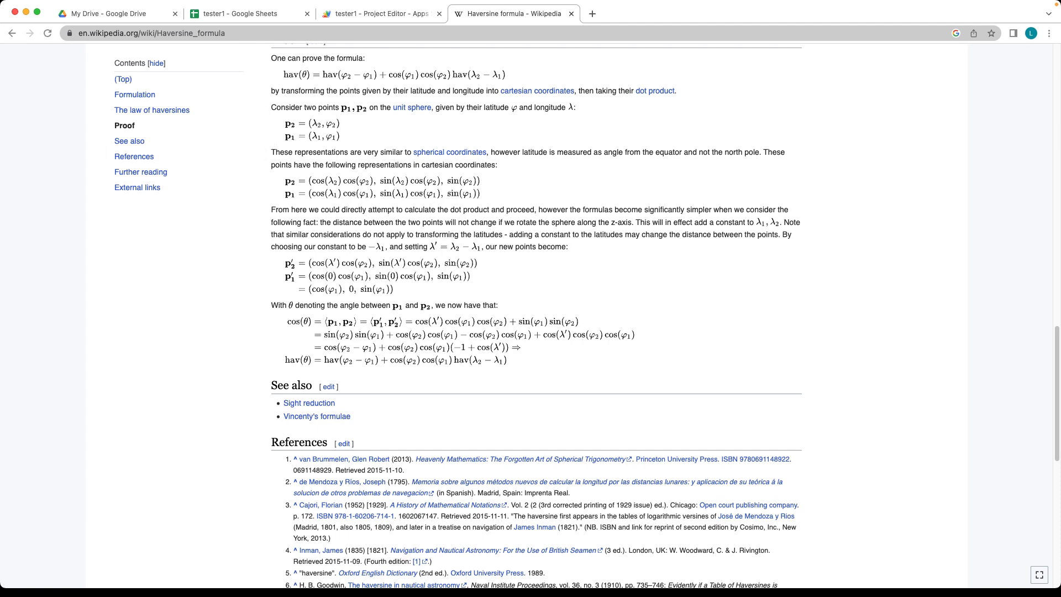
click(386, 14)
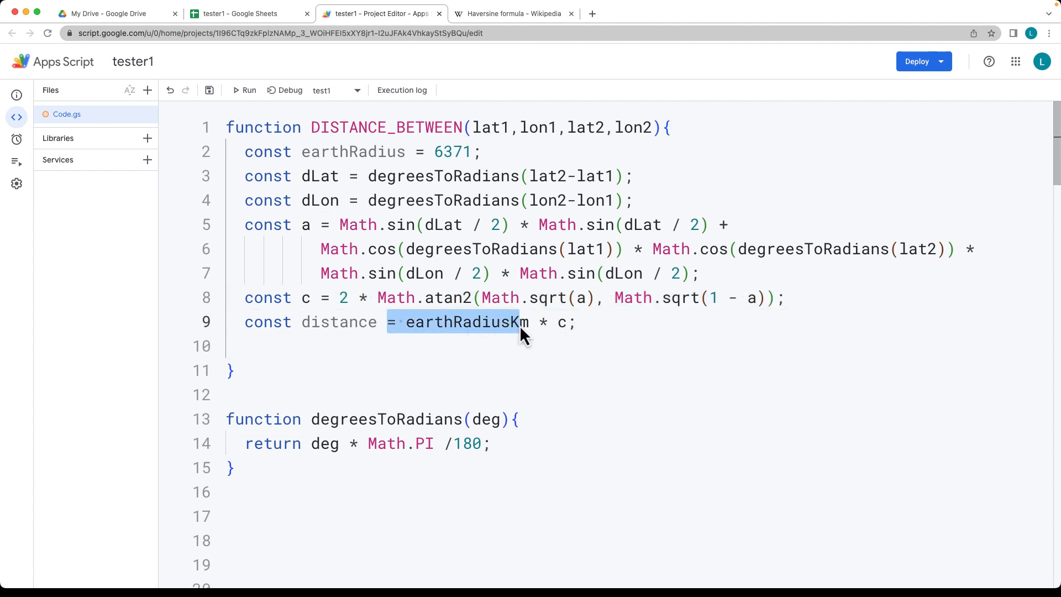
Use earthRadius in the distance line, add return distance, and select DISTANCE_BETWEEN
text(earthRadius)
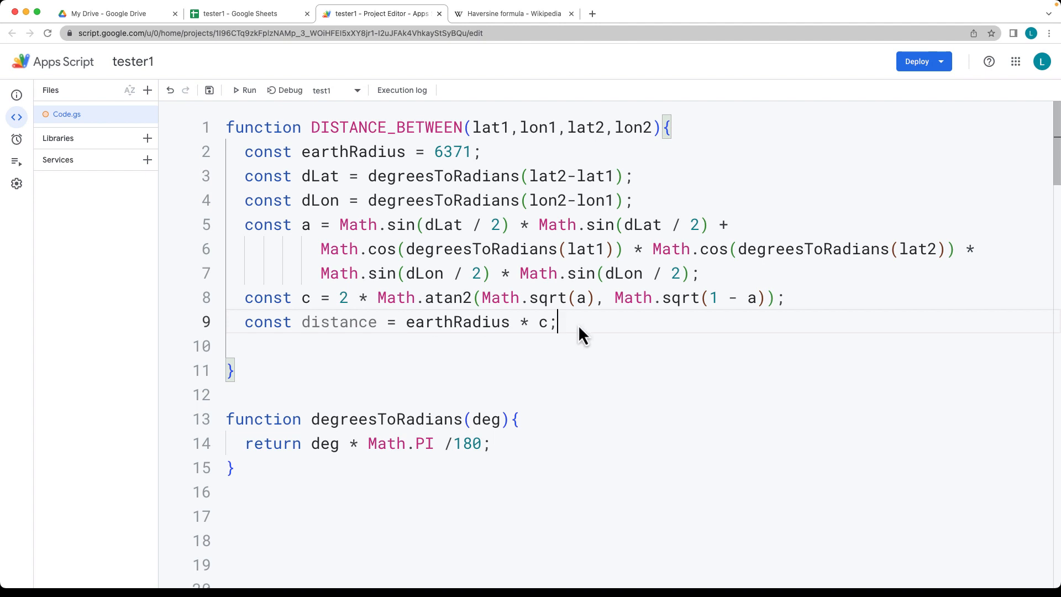
text(re)
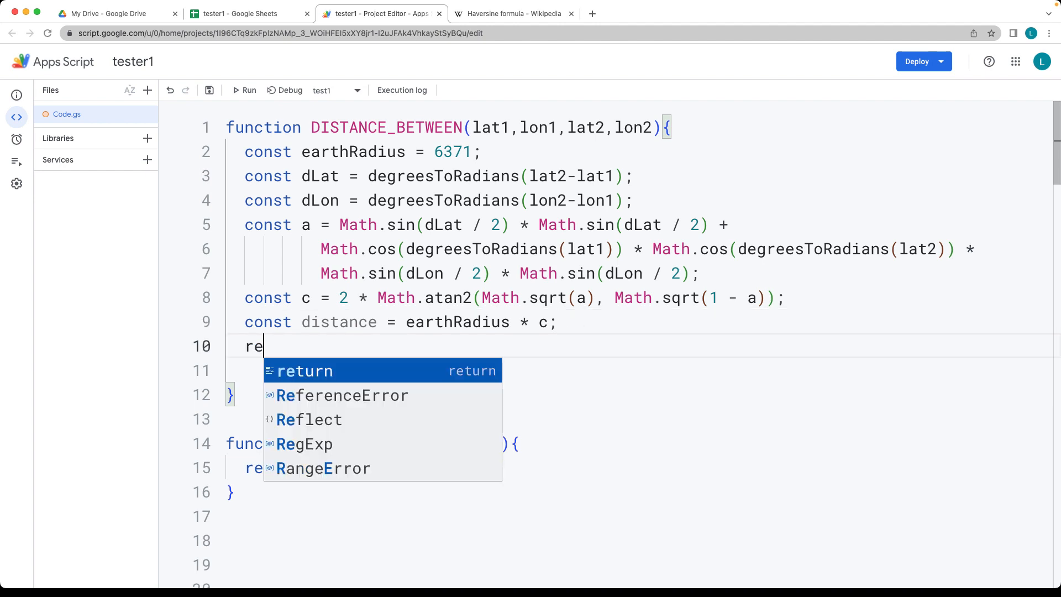
text(turn distance;)
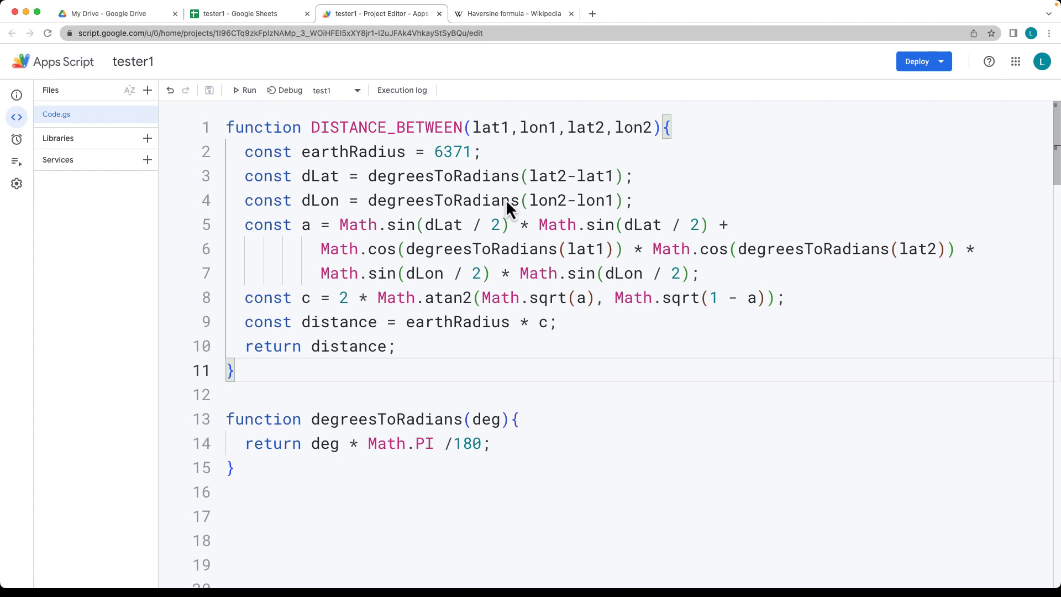
mouse_move(467, 138)
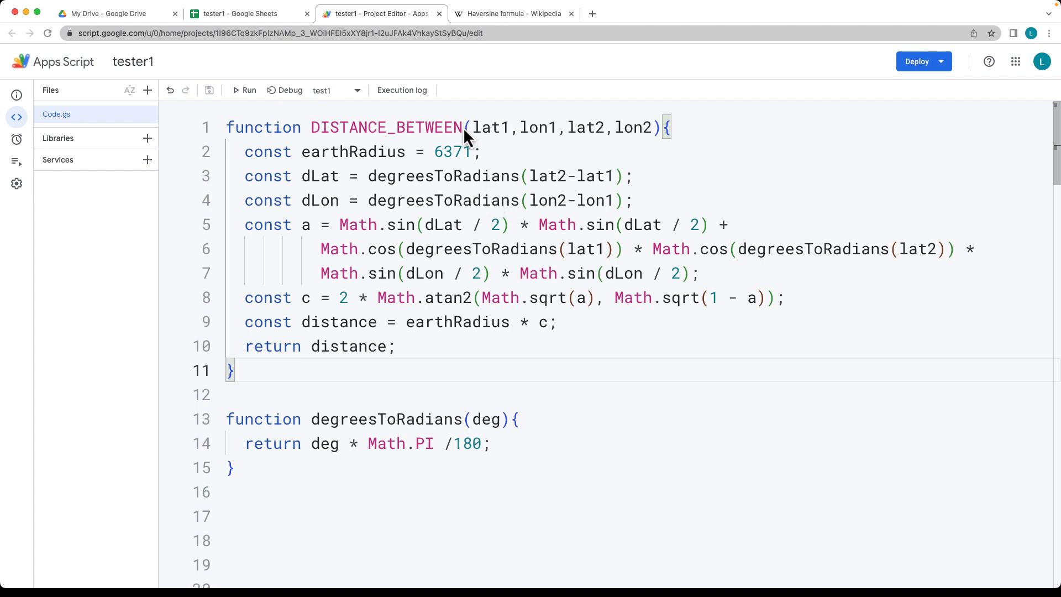
double_click(385, 127)
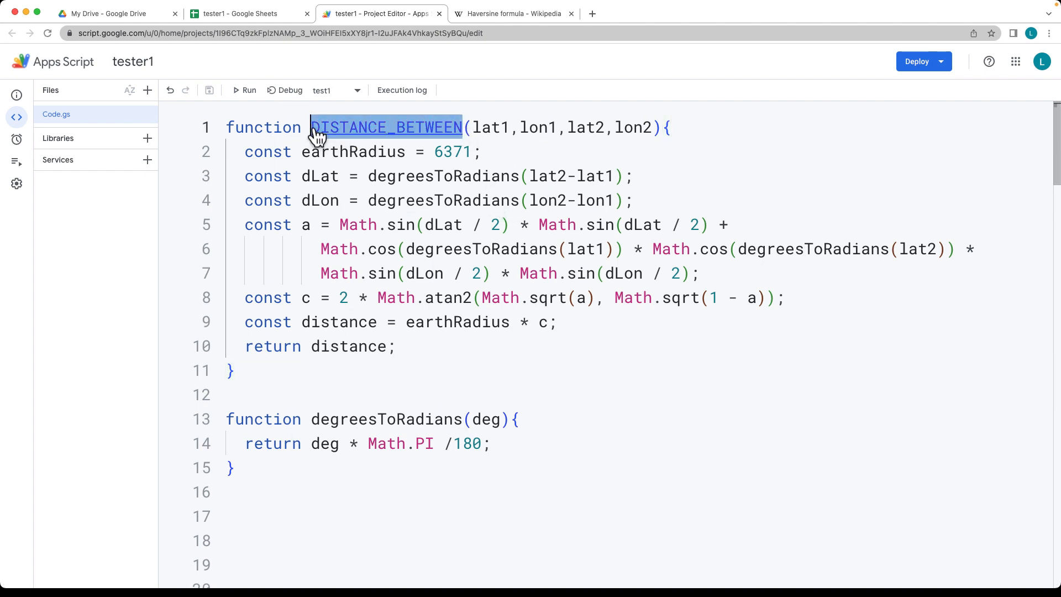
mouse_move(237, 21)
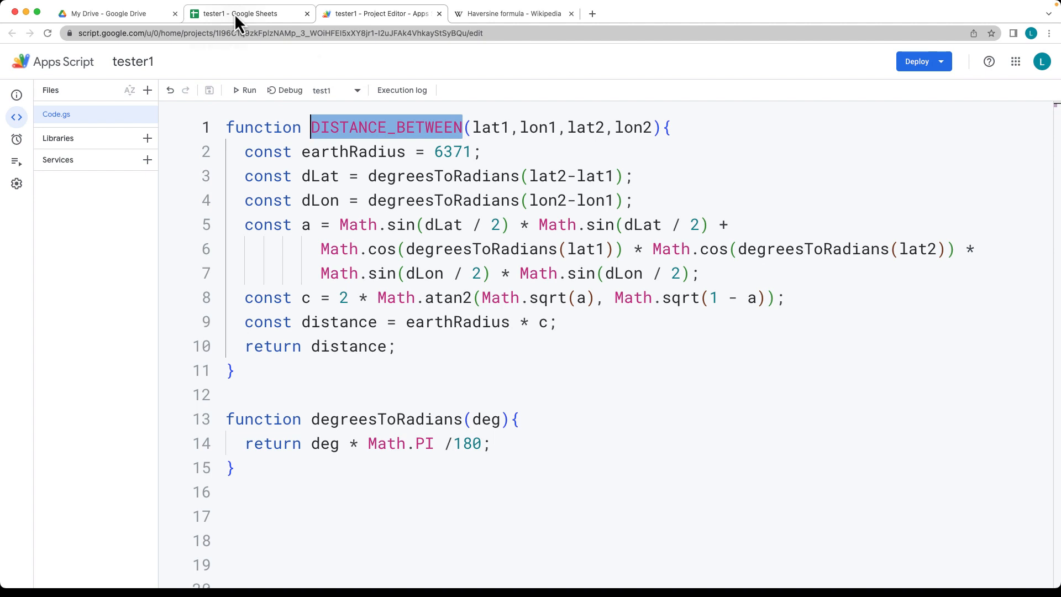
Enter =DISTANCE_BETWEEN(A2,B2,C2,D2) in E2, then revisit Wikipedia and the script
click(248, 13)
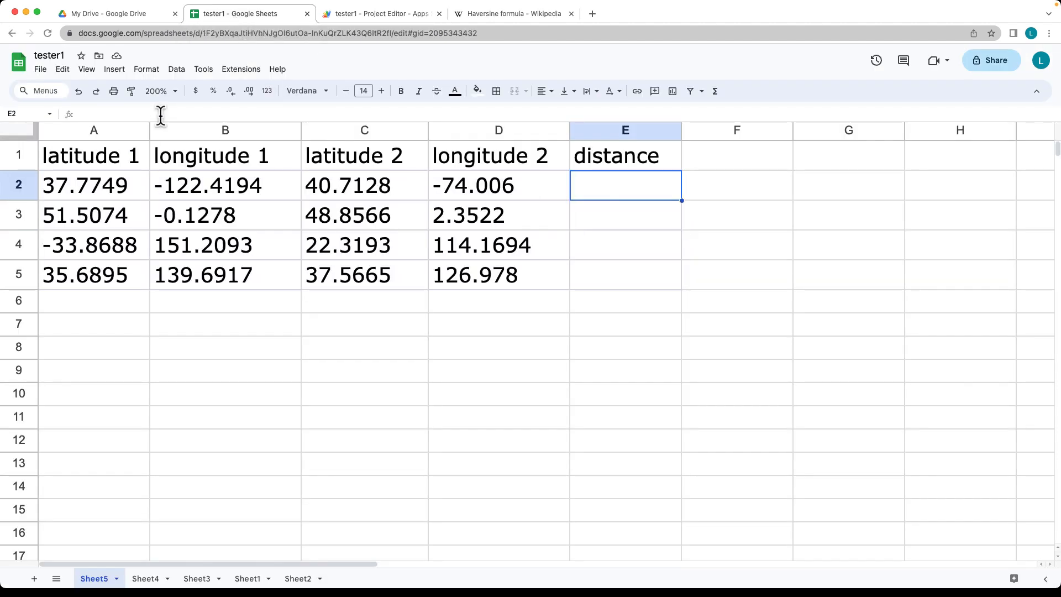
text(=DISTANCE_BETWEEN)
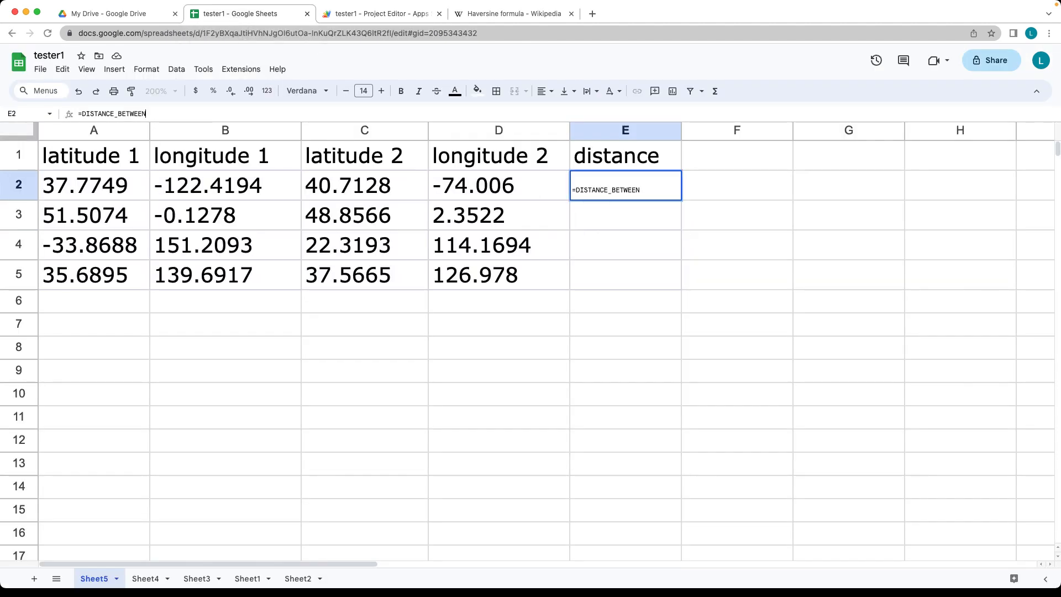
text(())
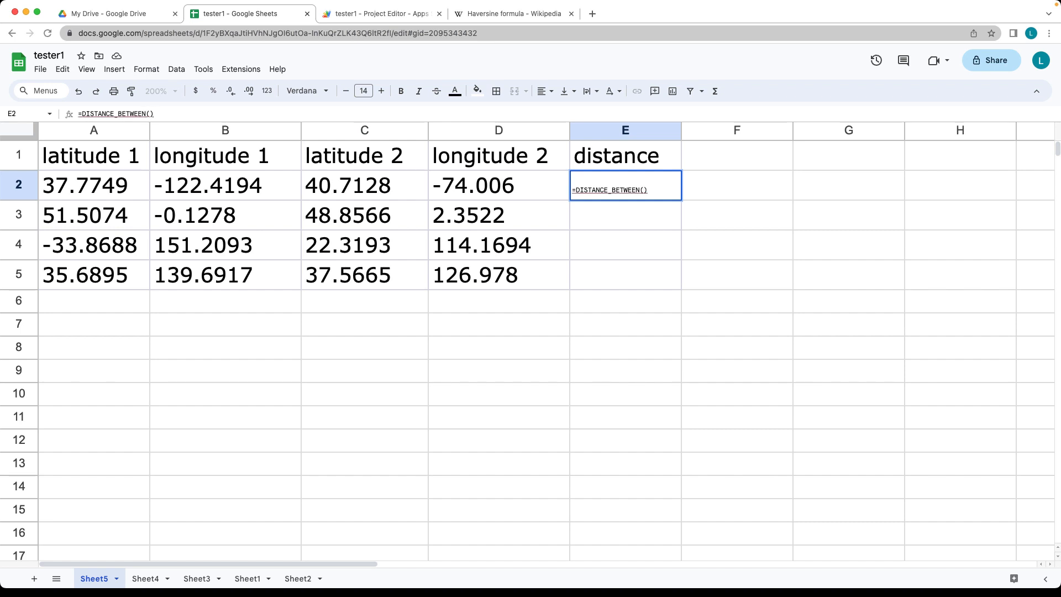
mouse_move(144, 114)
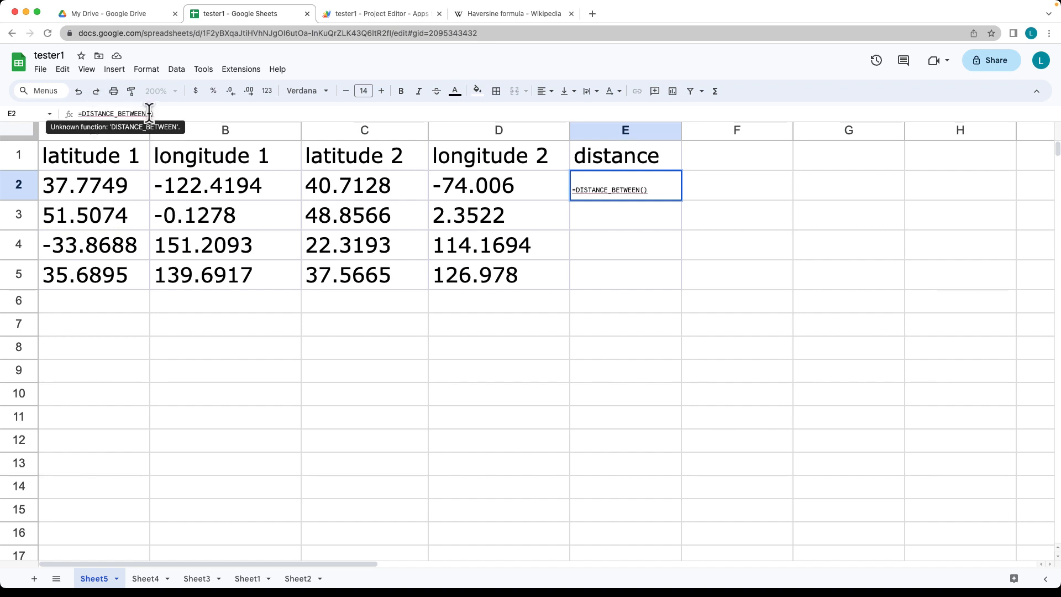
click(213, 185)
text(A2, )
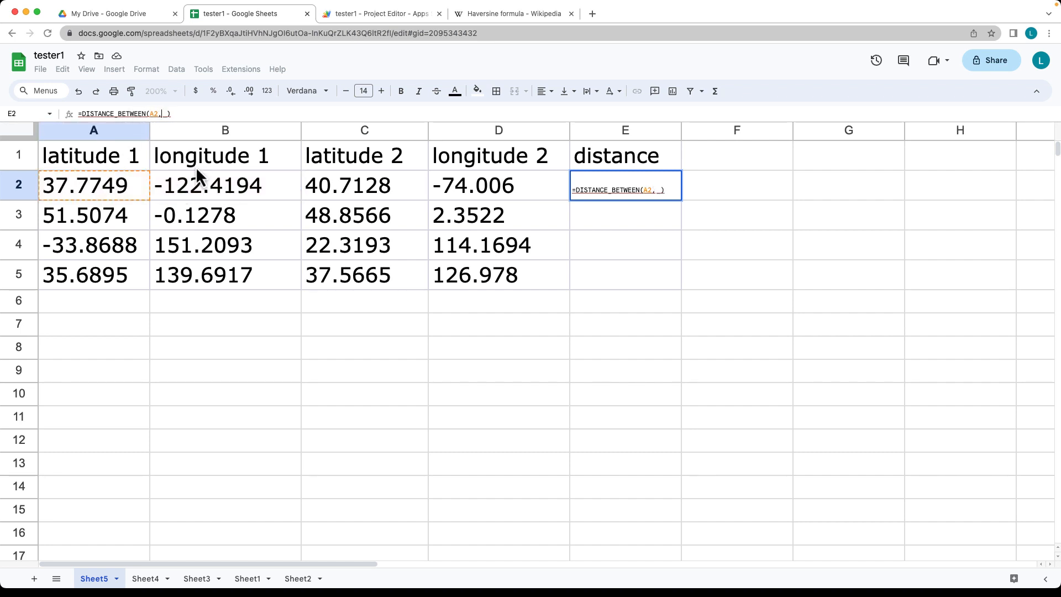
click(225, 185)
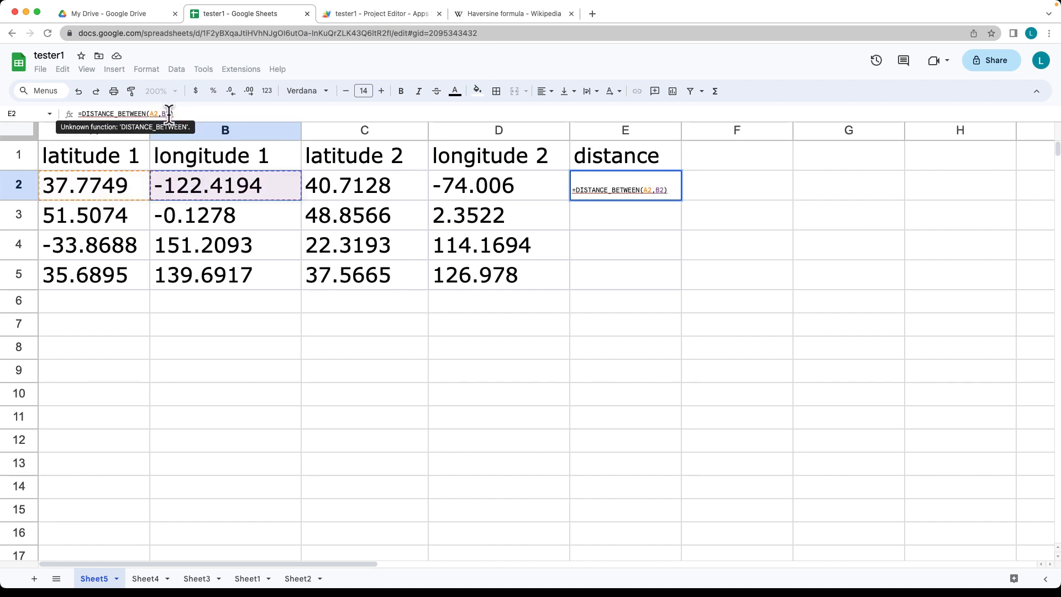
click(364, 185)
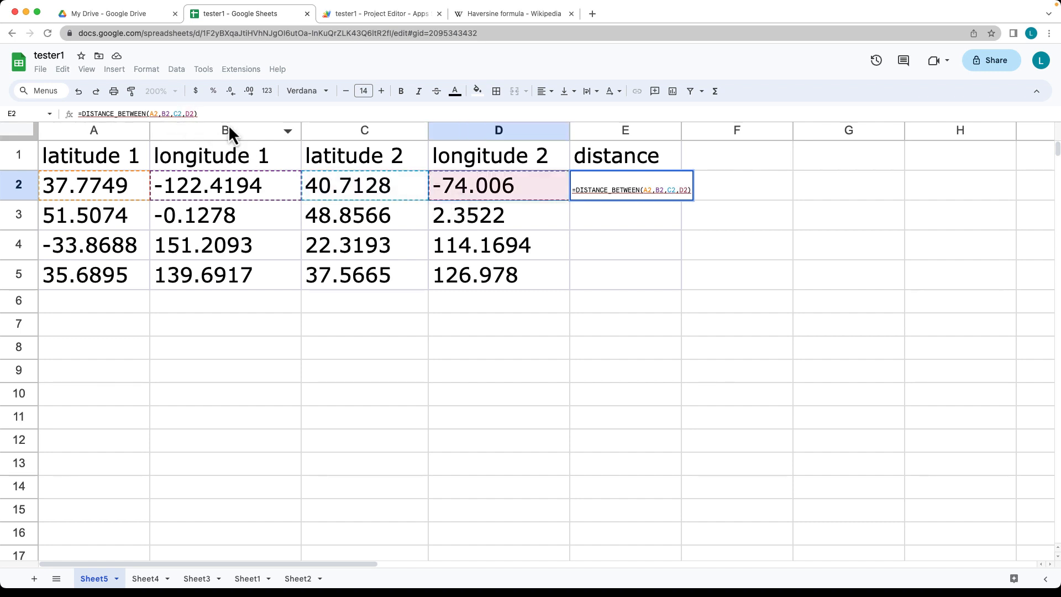
key(Enter)
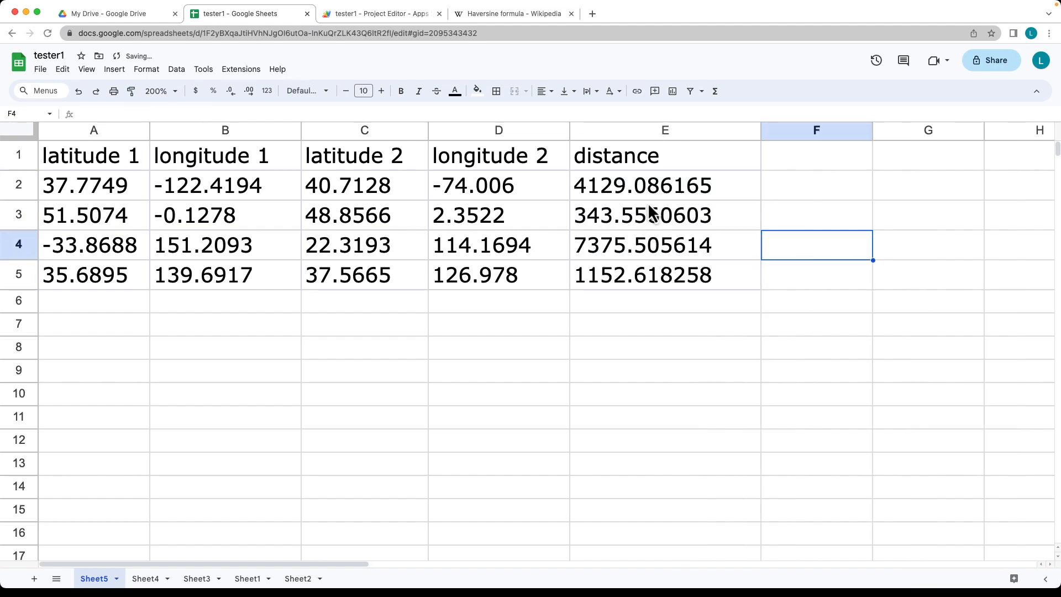
click(508, 14)
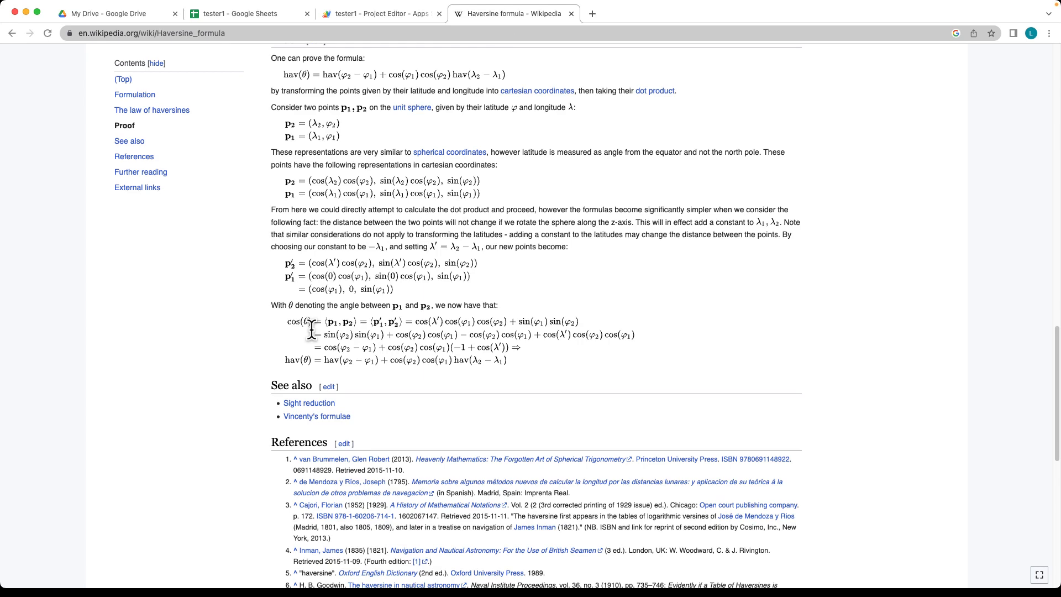
click(379, 13)
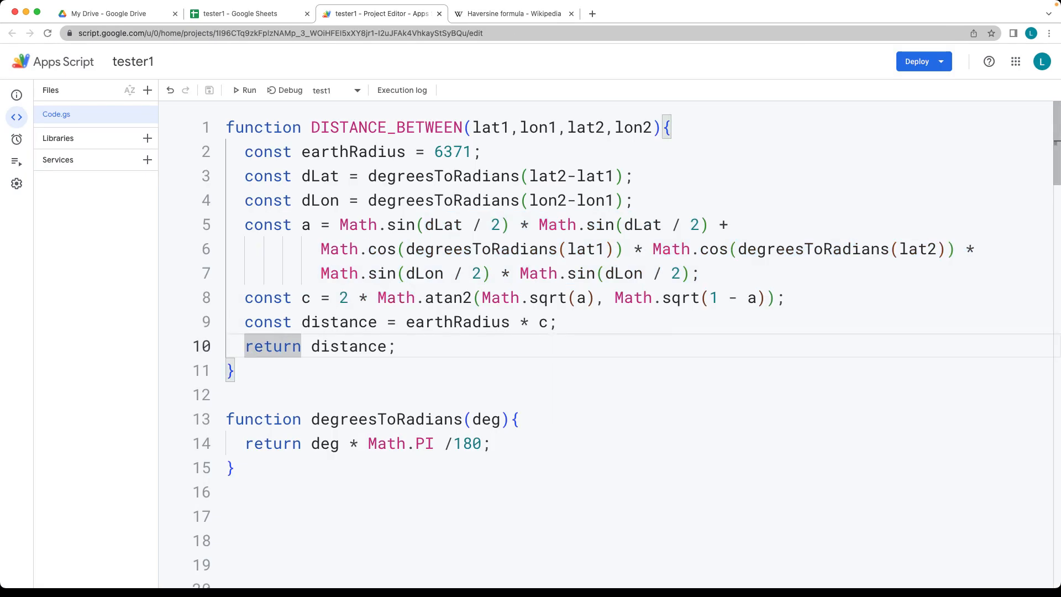